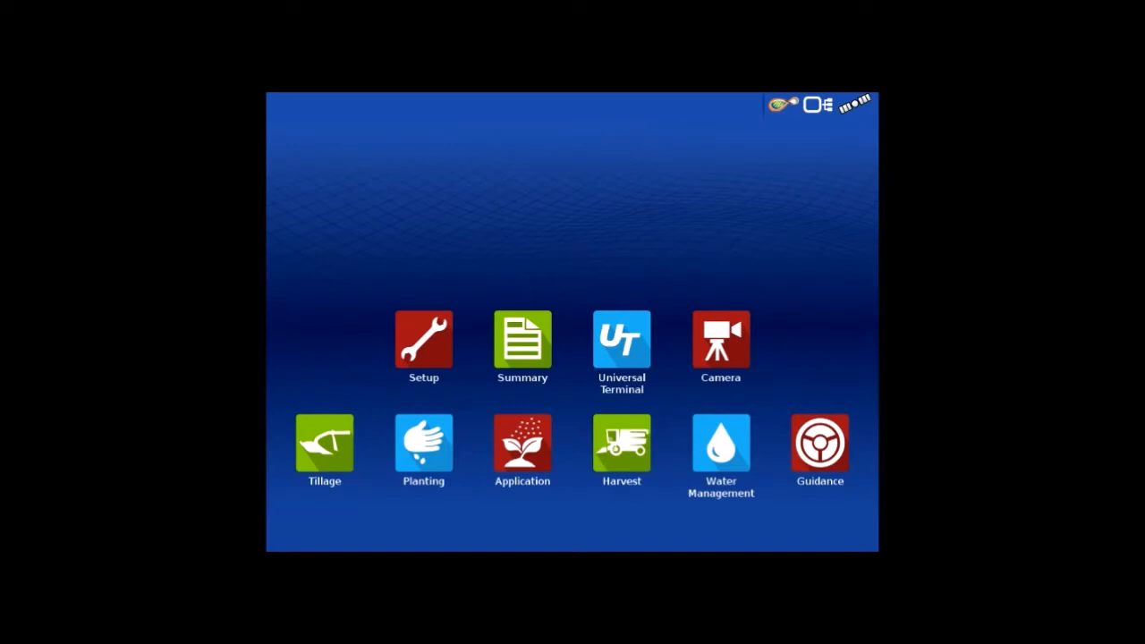
Confirm the ISOBUS console settings and check the Universal Terminal view before returning home.
click(423, 341)
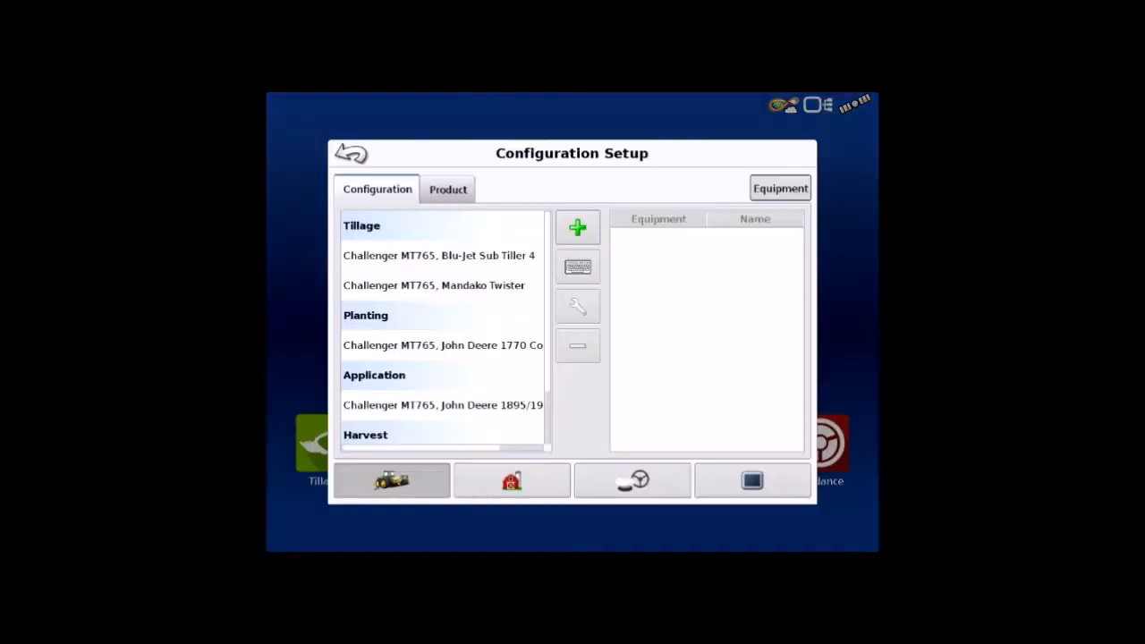
click(752, 481)
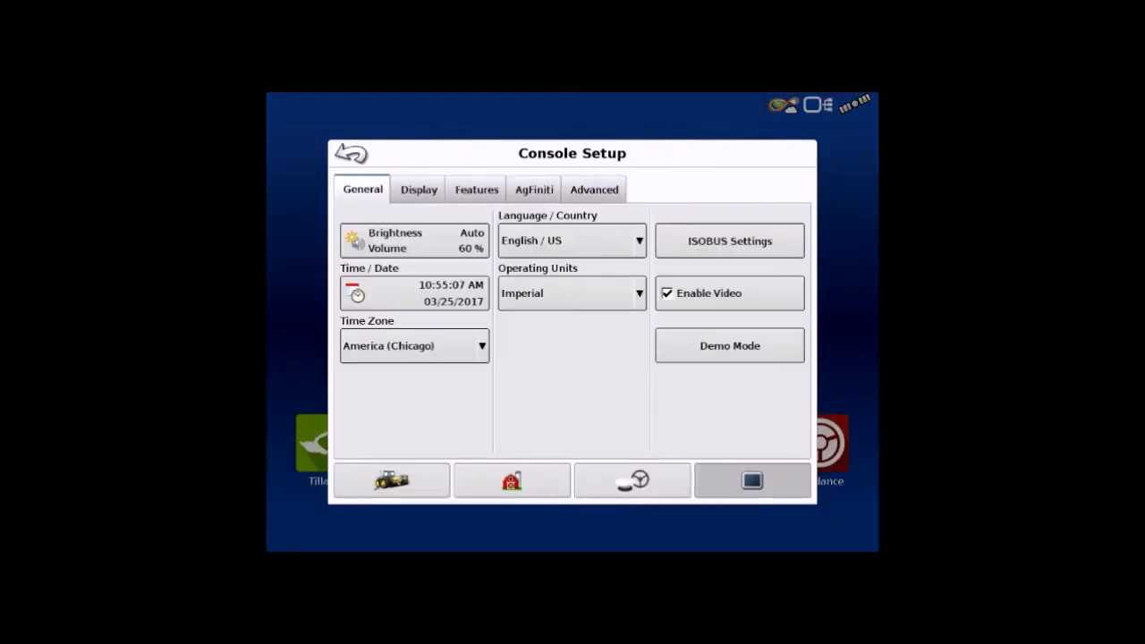
click(730, 240)
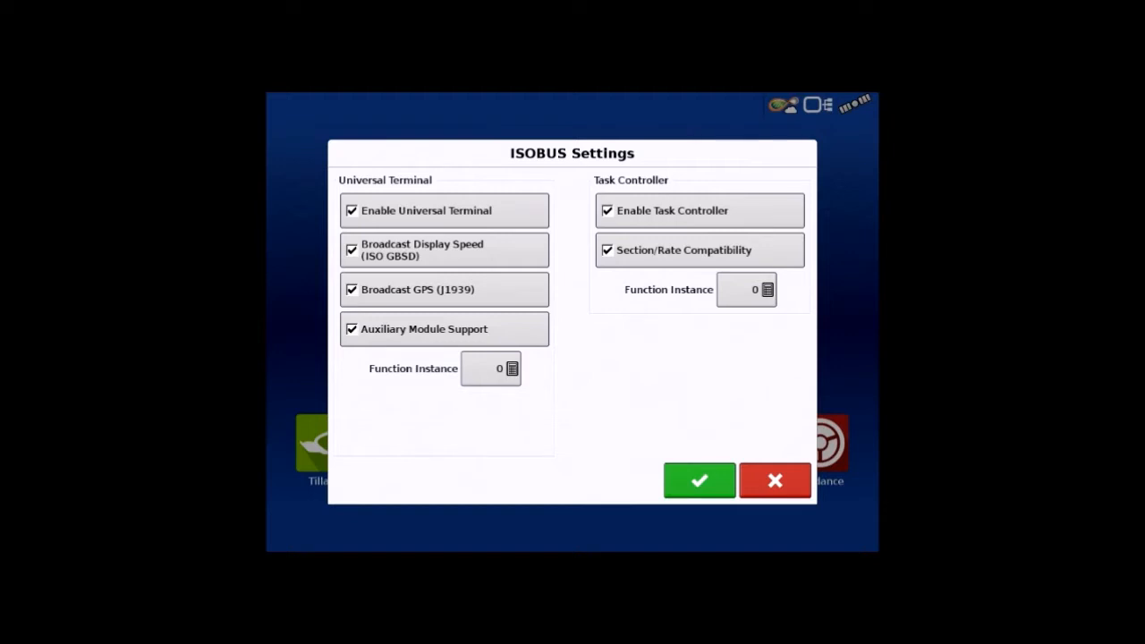
click(699, 481)
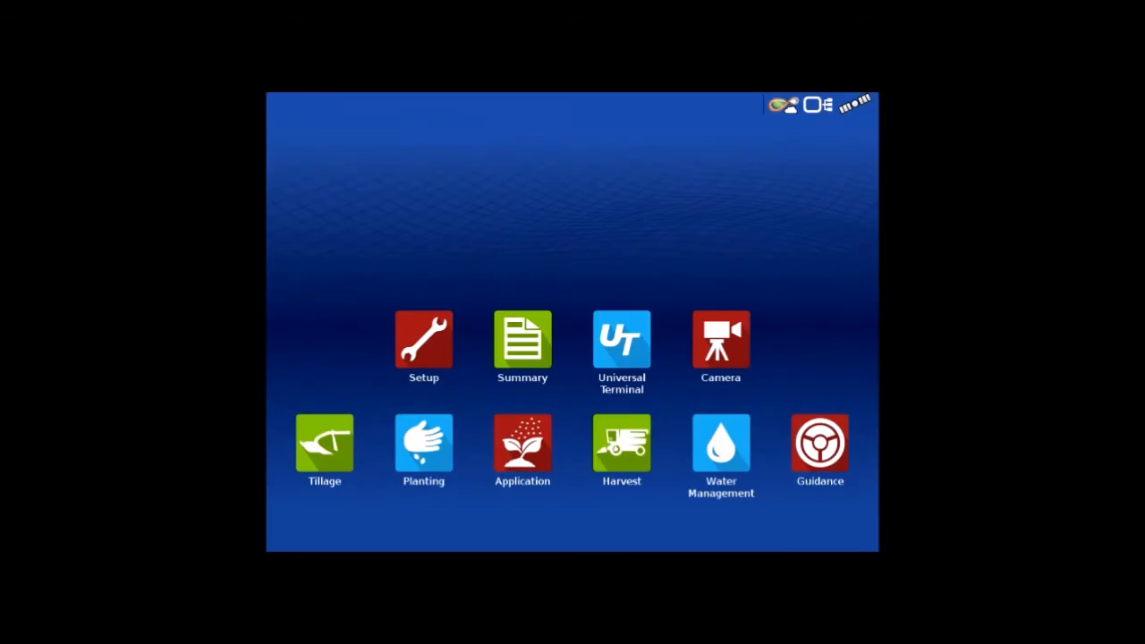
click(621, 345)
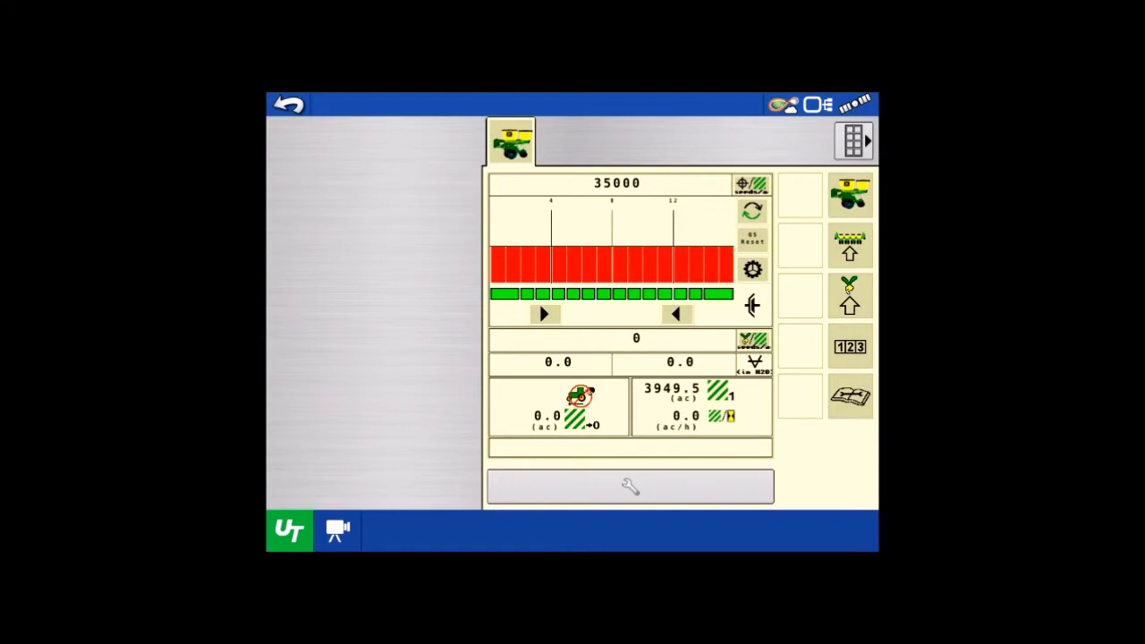
click(288, 104)
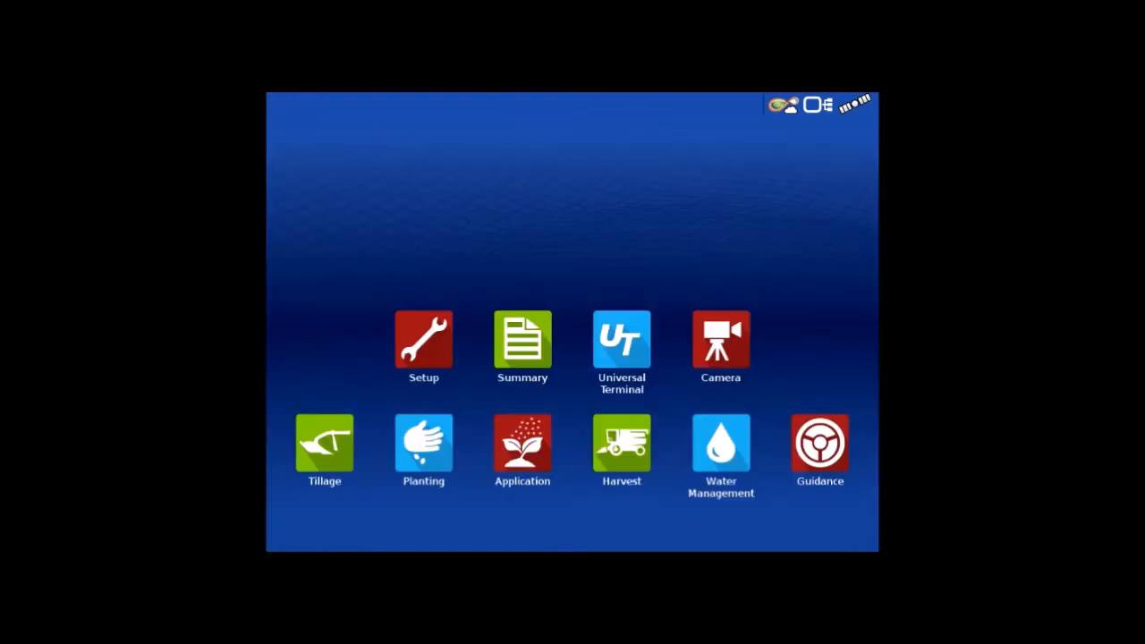
Start a new Planting implement in Setup, keeping Planter as the implement type.
click(423, 342)
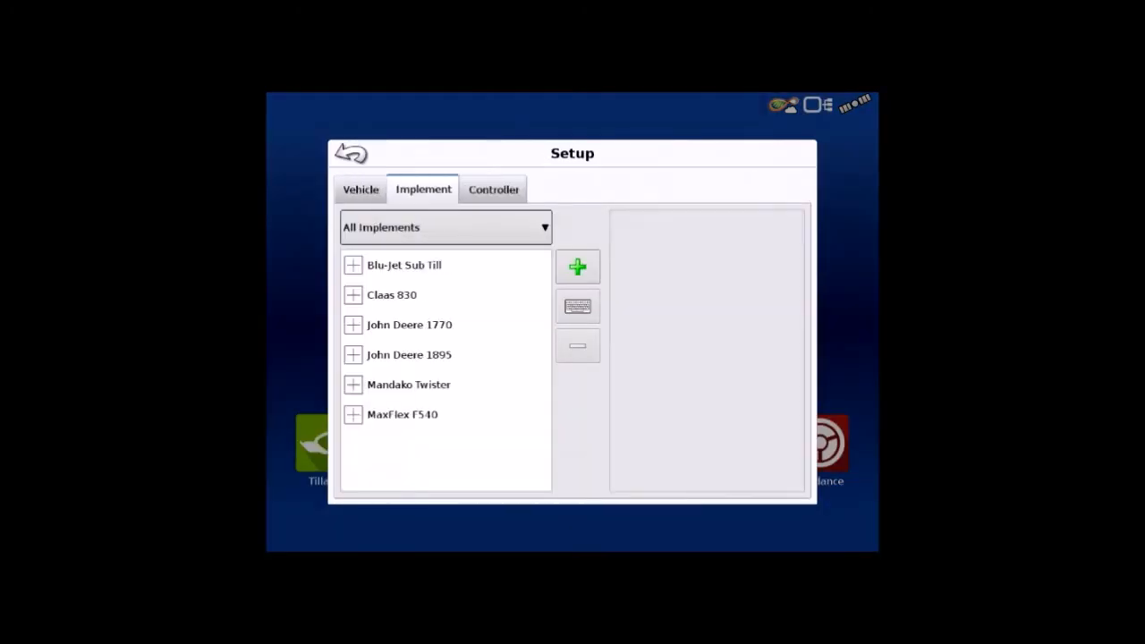
click(577, 266)
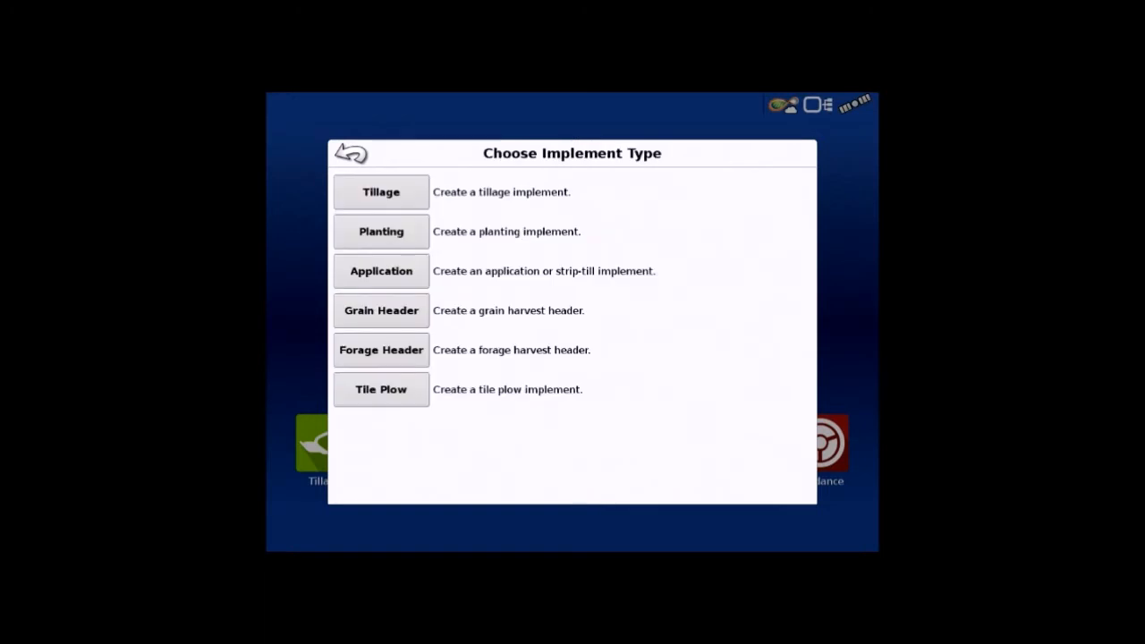
click(380, 231)
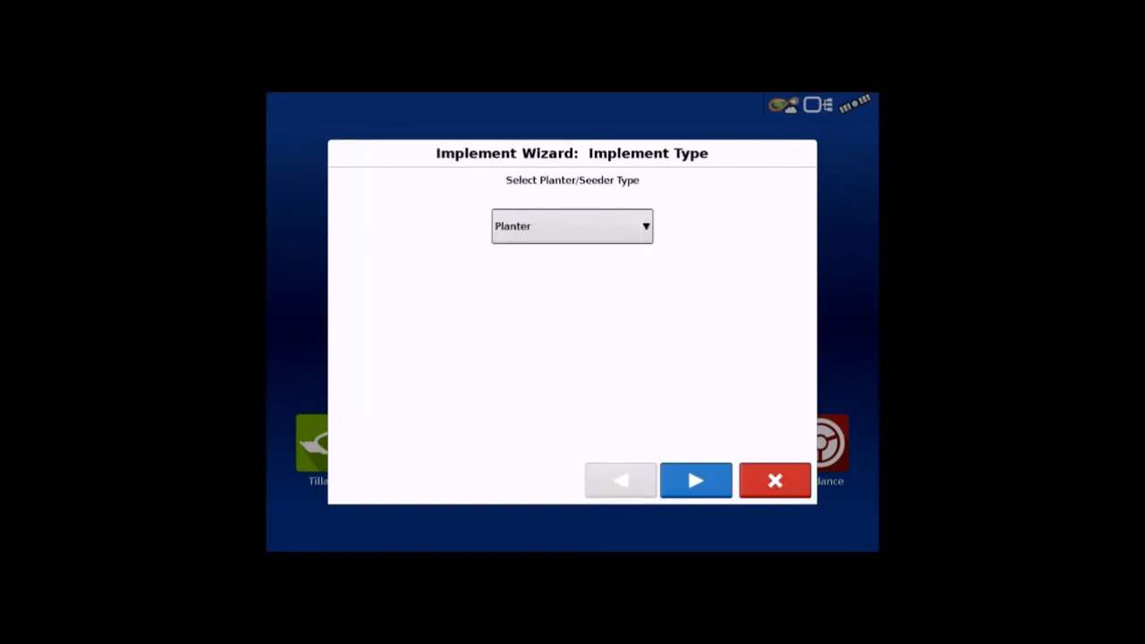
click(697, 480)
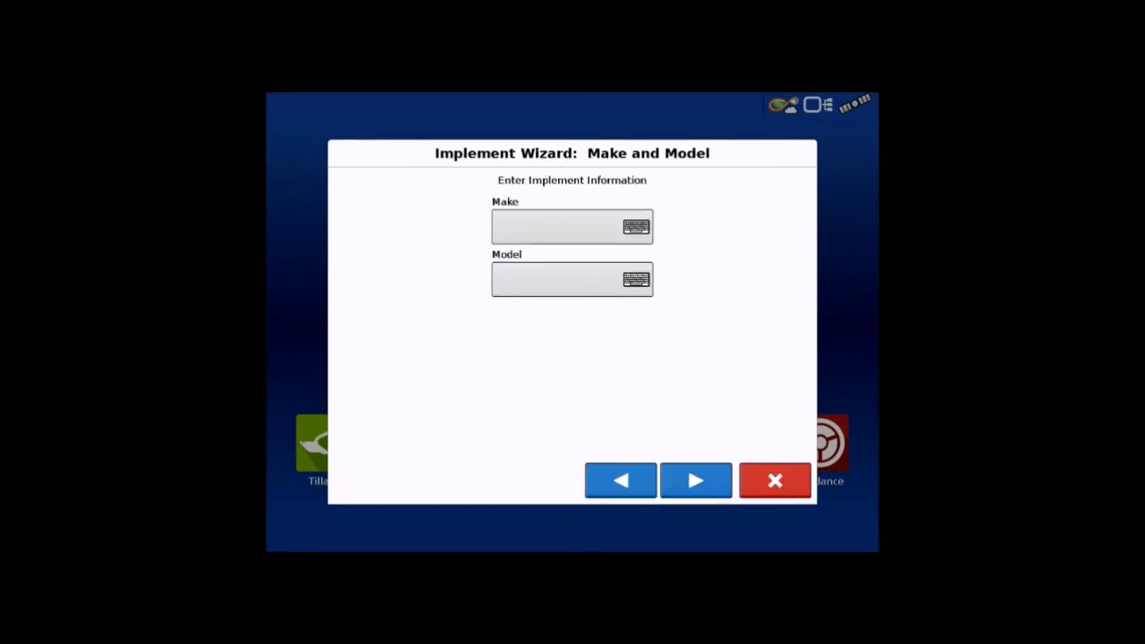
Enter make John Deere and model 1770N, keeping the Rear Drawbar attachment.
click(572, 227)
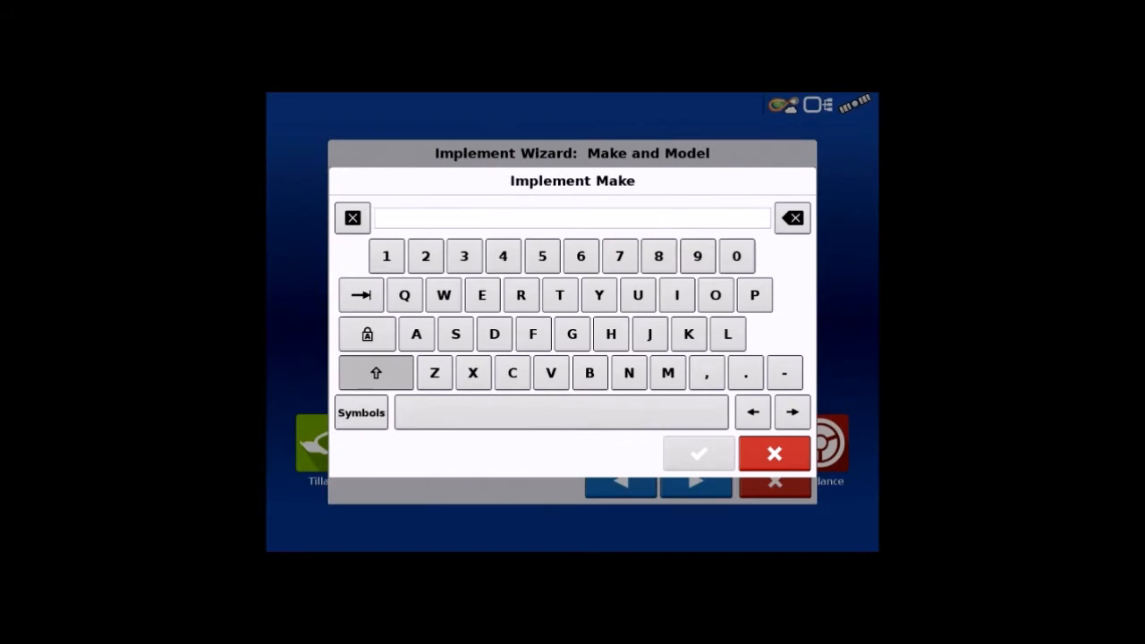
click(648, 334)
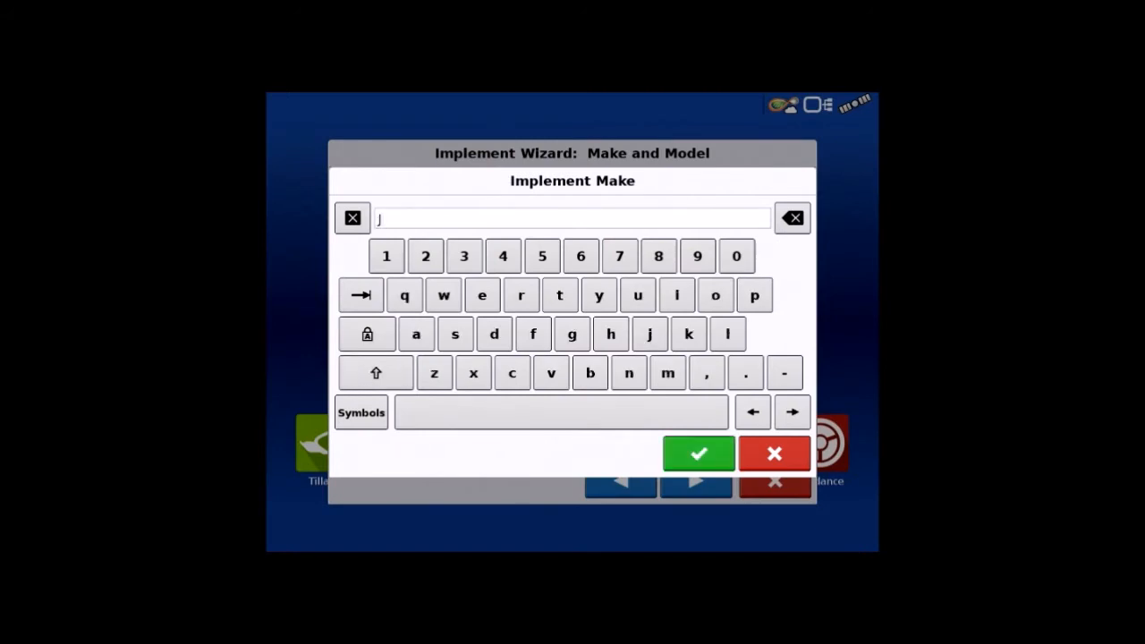
text(ohn)
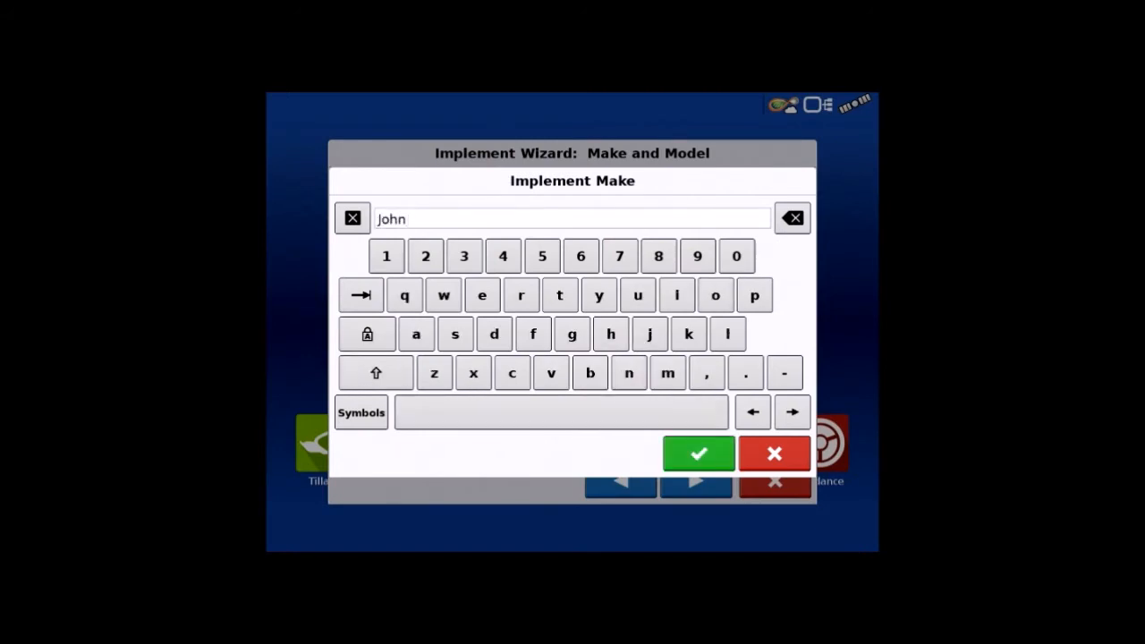
text(De)
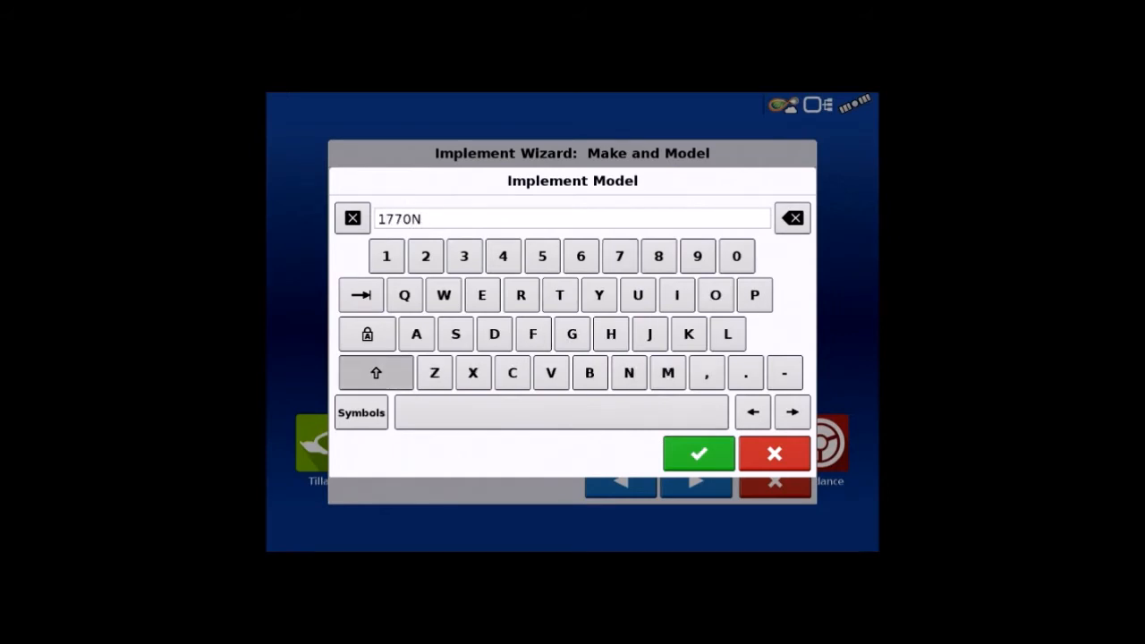
click(698, 455)
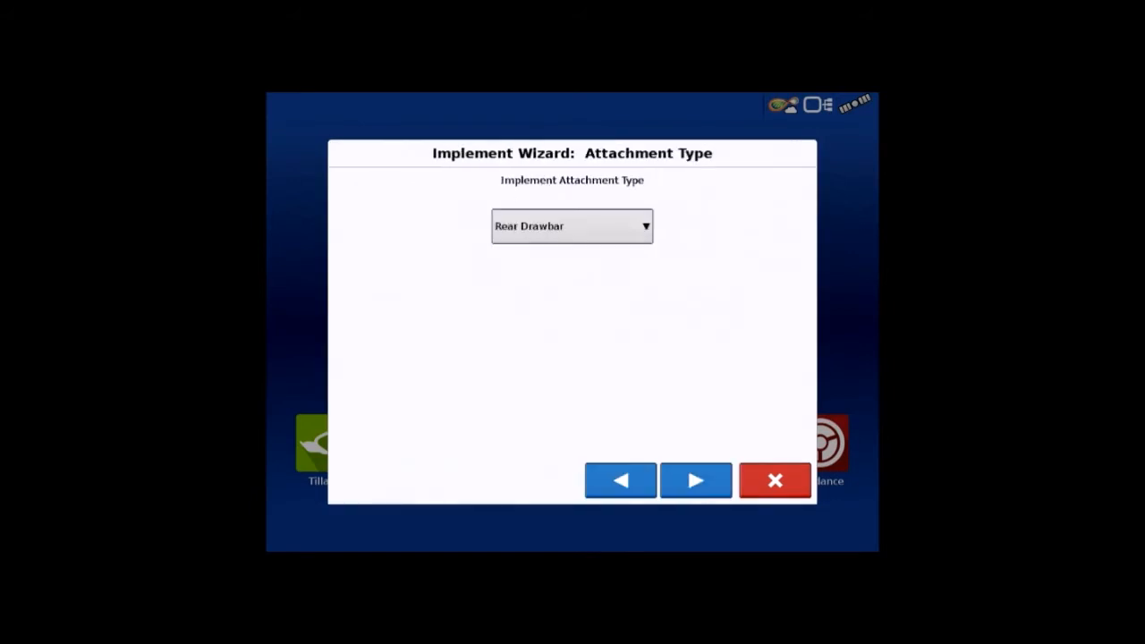
click(697, 480)
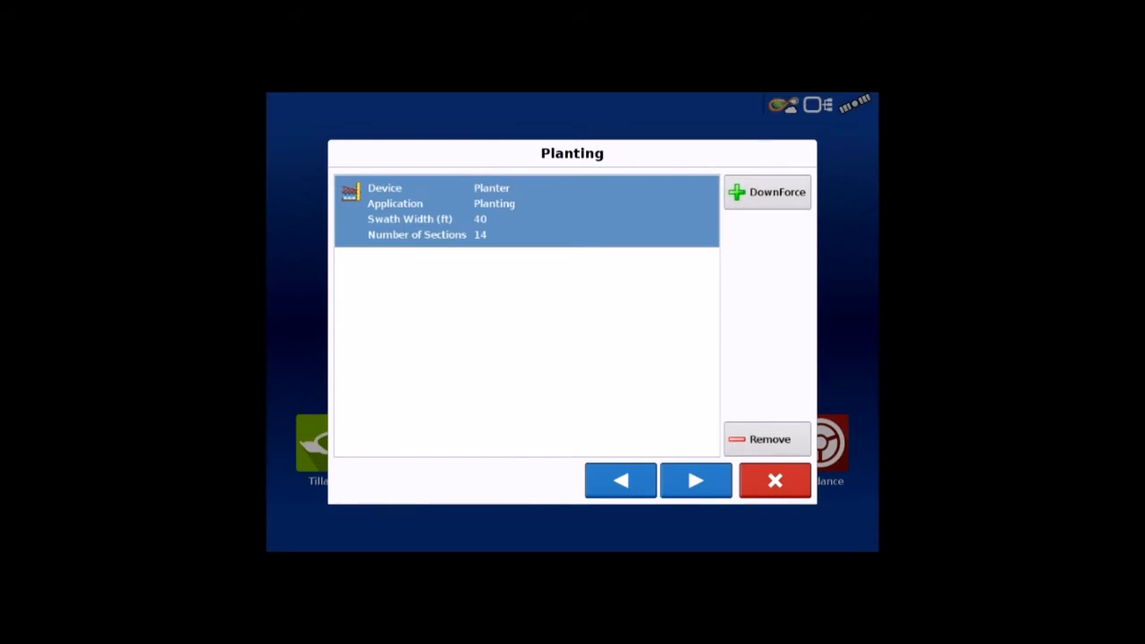
Set the hitch-to-application-point offset to 15 ft and continue the wizard.
click(696, 480)
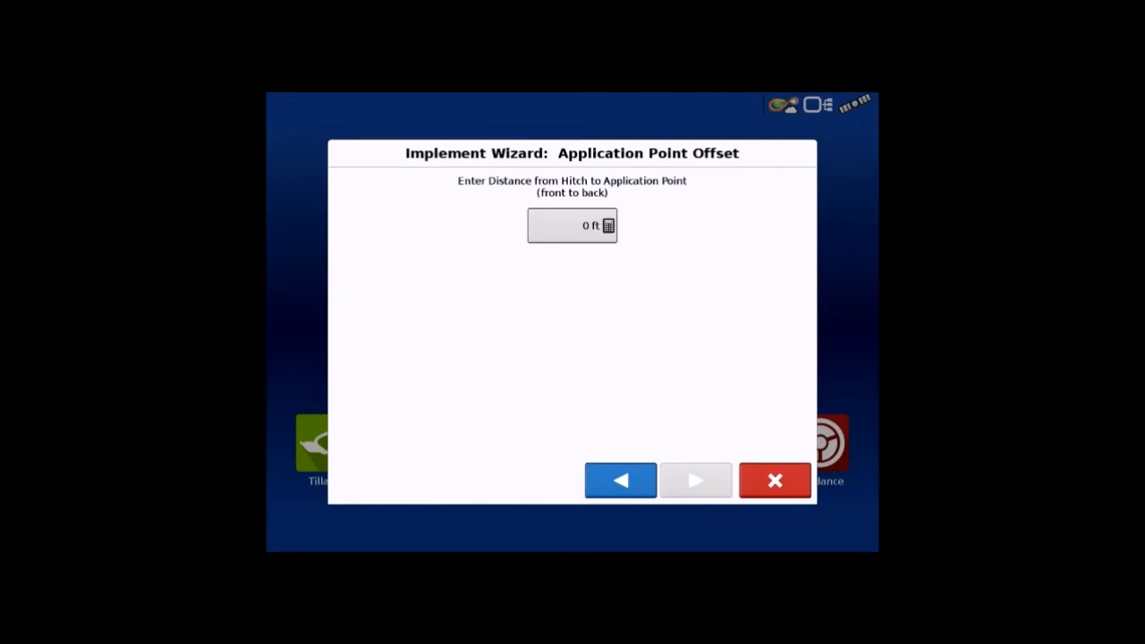
click(571, 224)
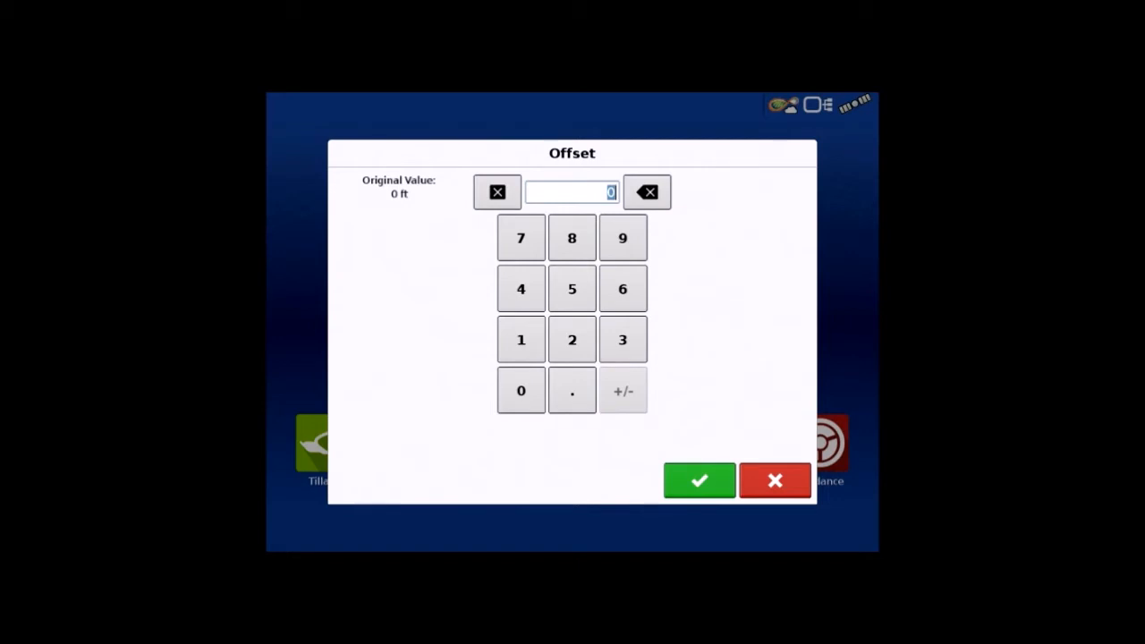
click(571, 288)
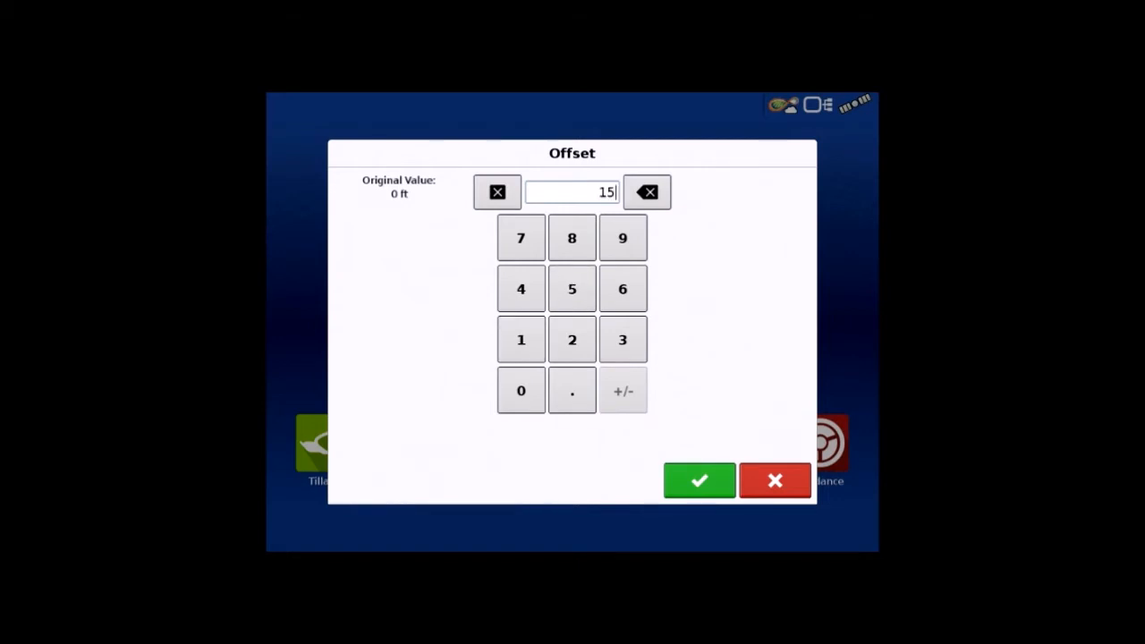
click(699, 480)
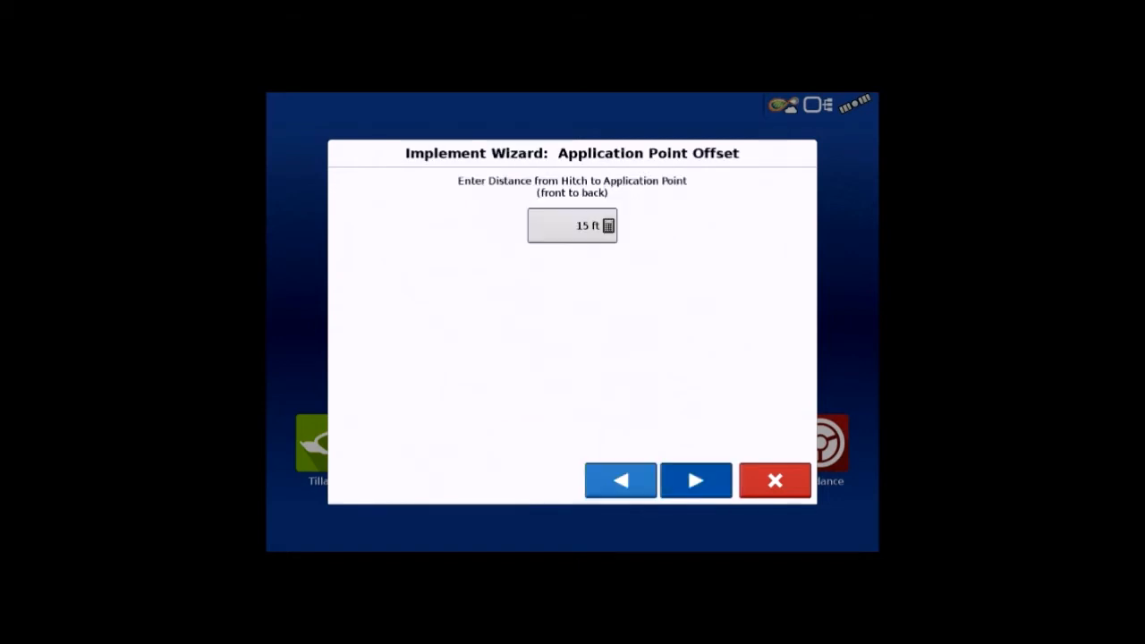
click(696, 480)
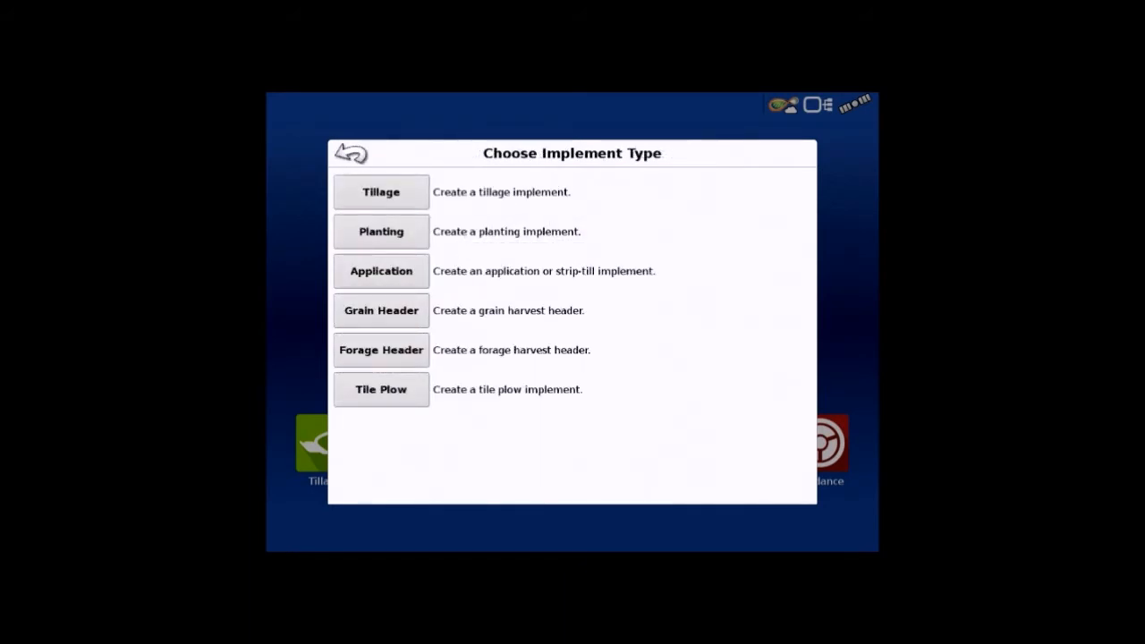
Define another John Deere 1770N planter with Rear Drawbar, reaching the SeedCommand device step.
click(381, 231)
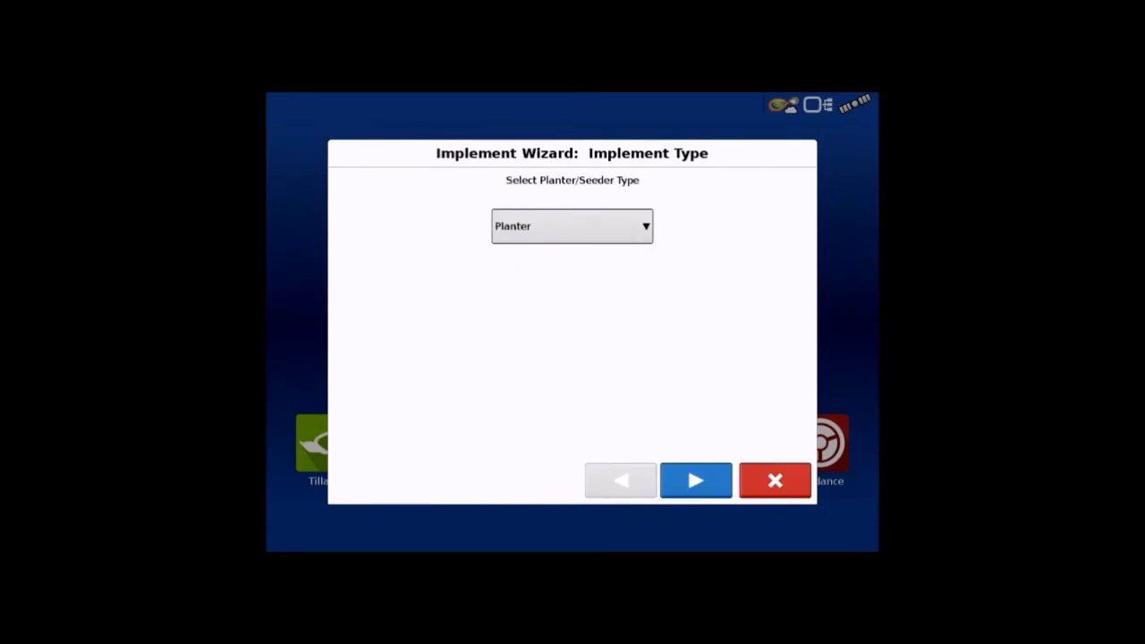
click(696, 480)
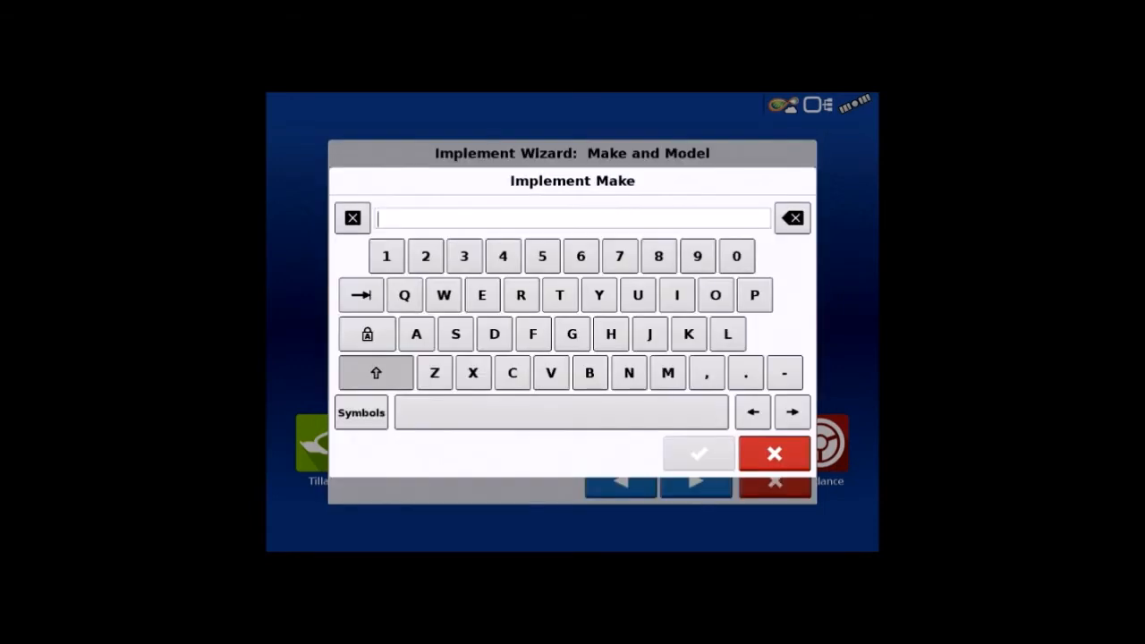
text(John Dee)
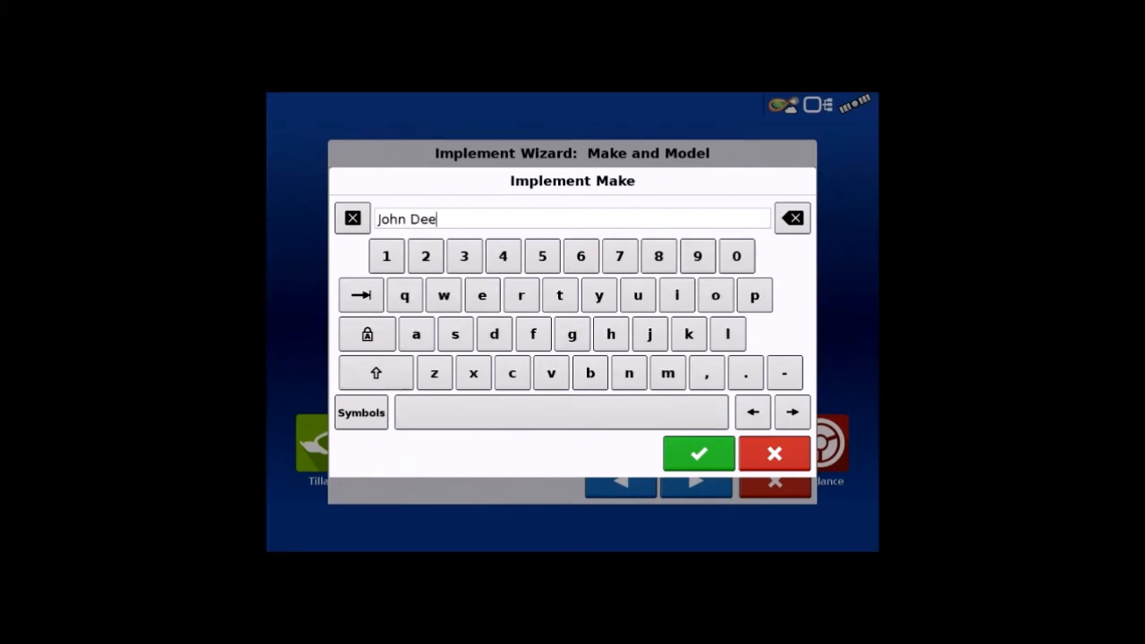
click(698, 453)
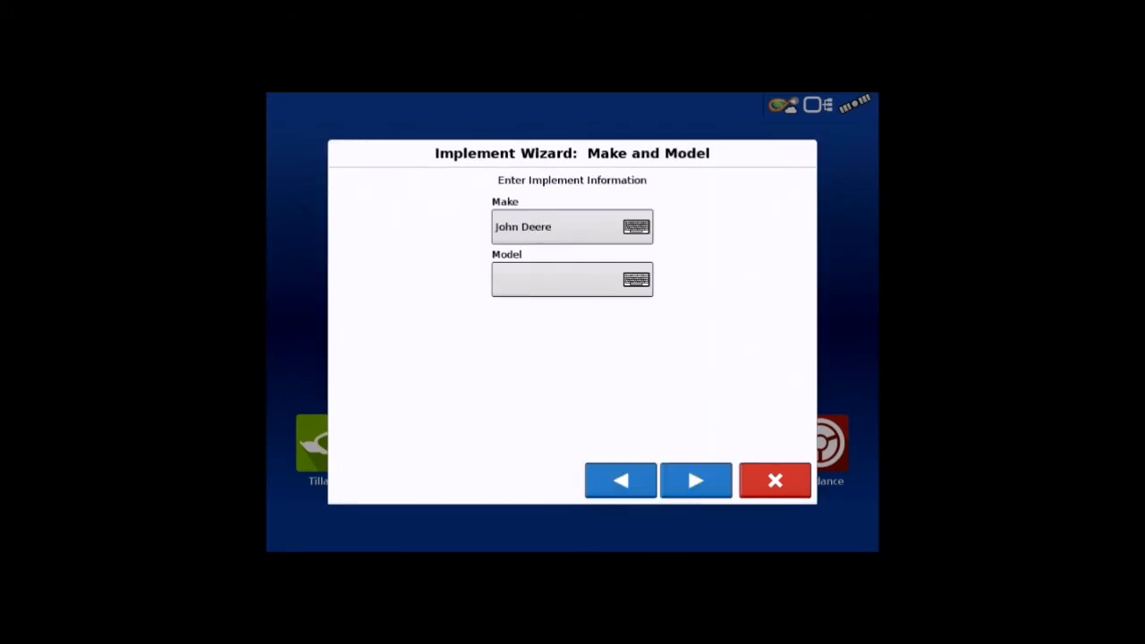
click(559, 280)
text(1770N)
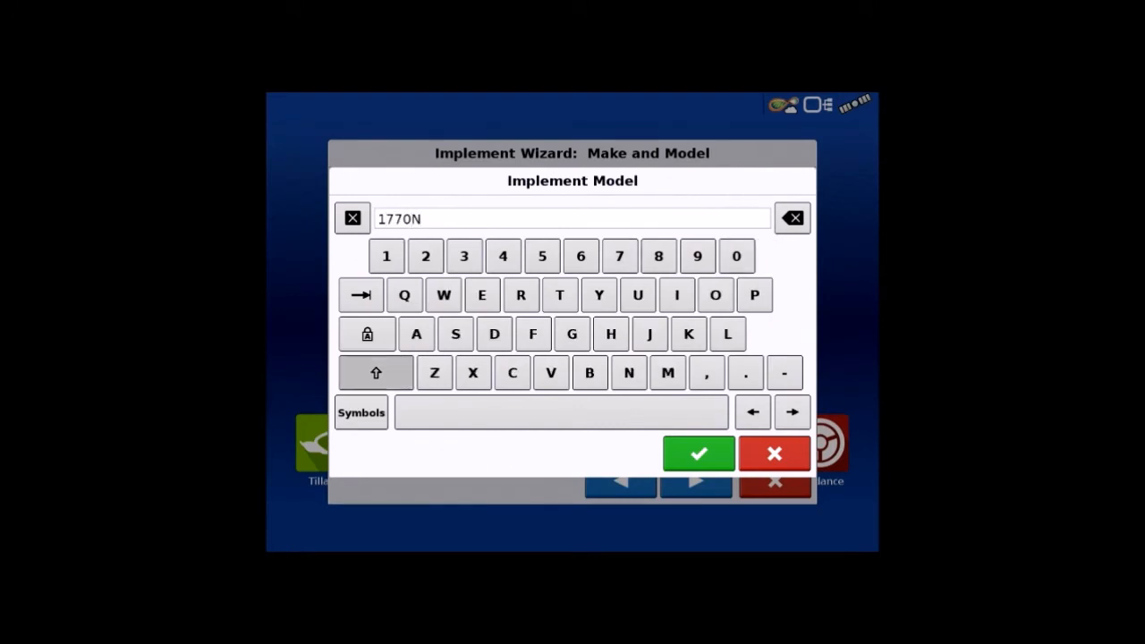
click(697, 454)
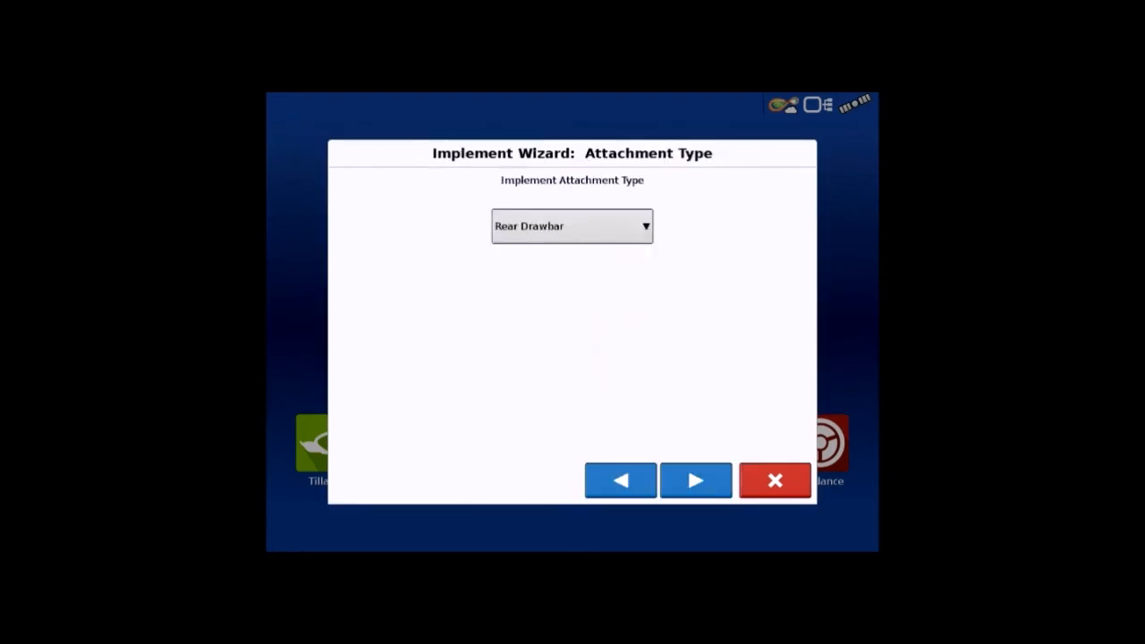
click(696, 481)
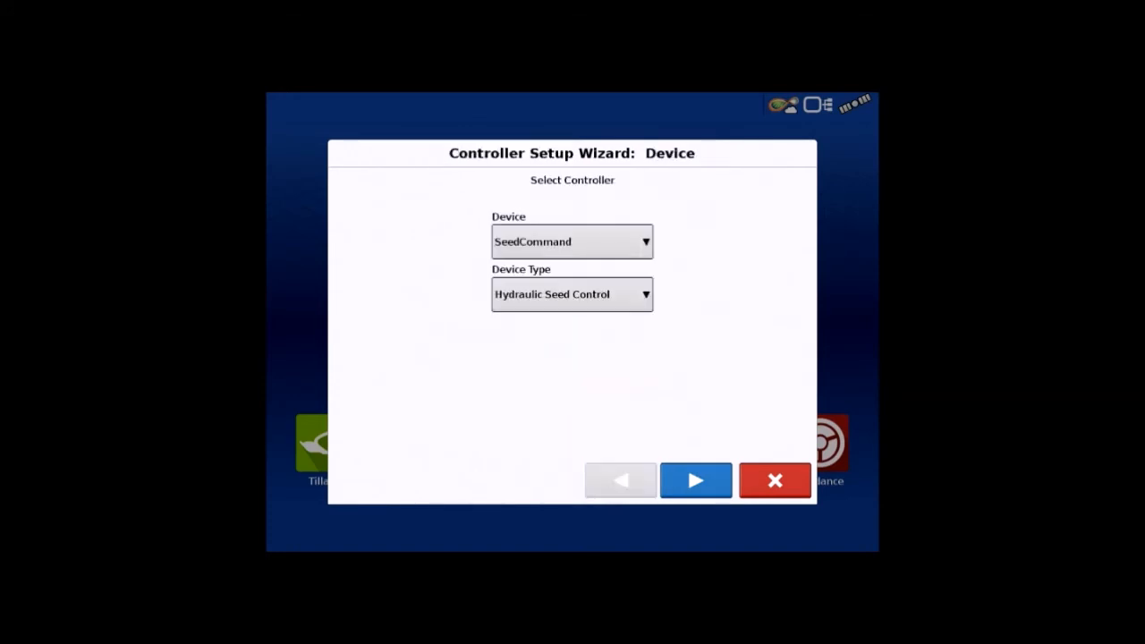
Add a John Deere Generic rate controller named '1770 Iso Ecu'.
click(696, 480)
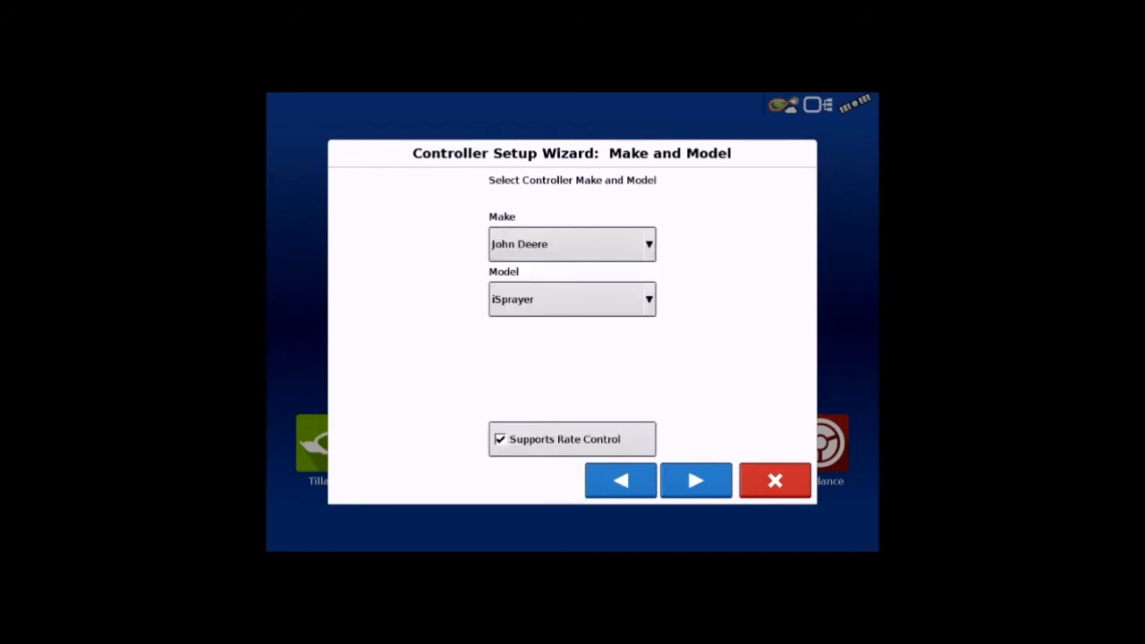
click(572, 299)
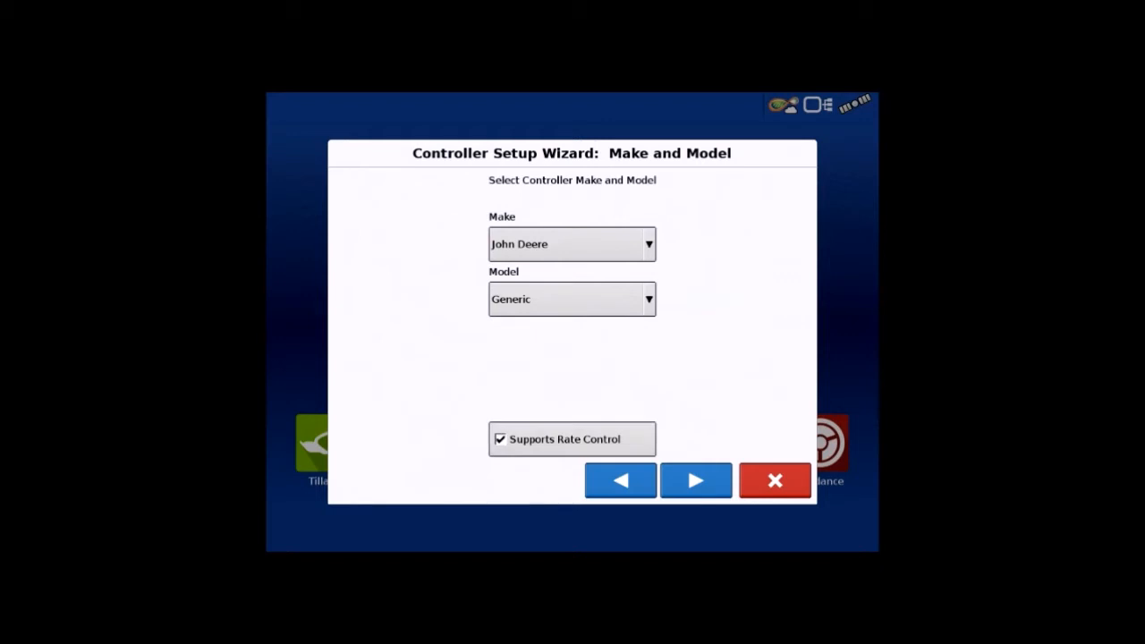
click(696, 481)
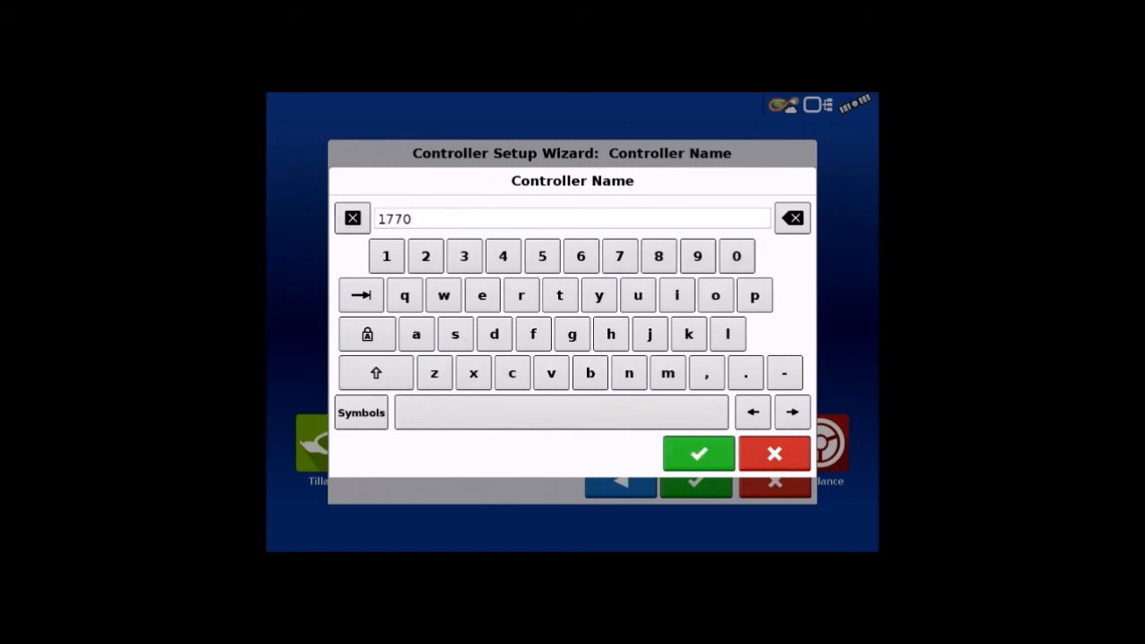
text(Iso)
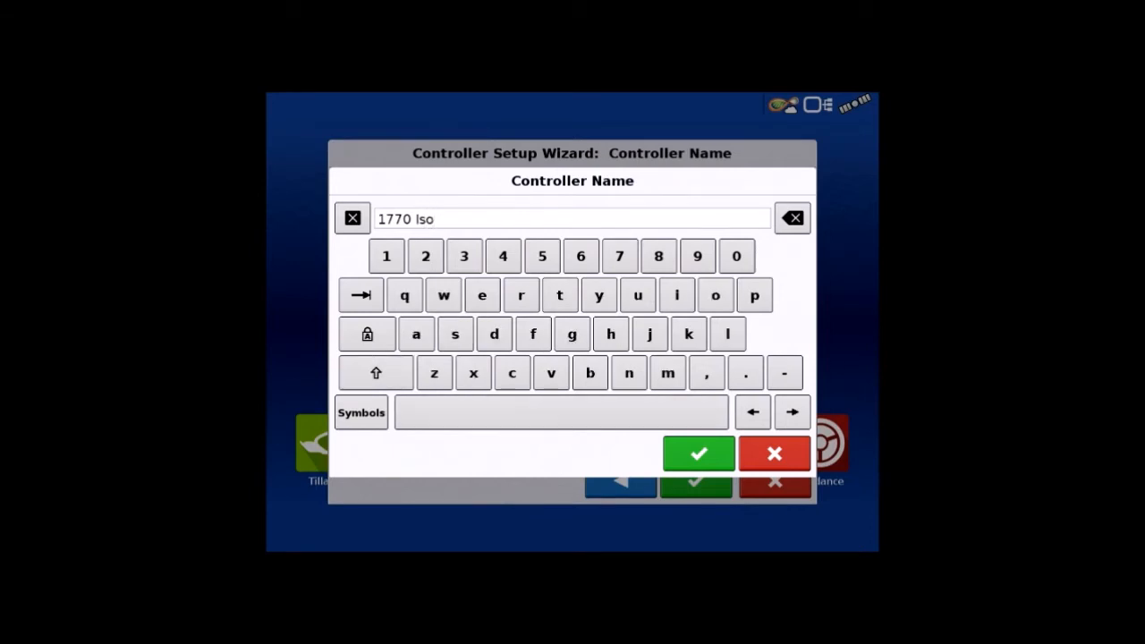
text(Ecu)
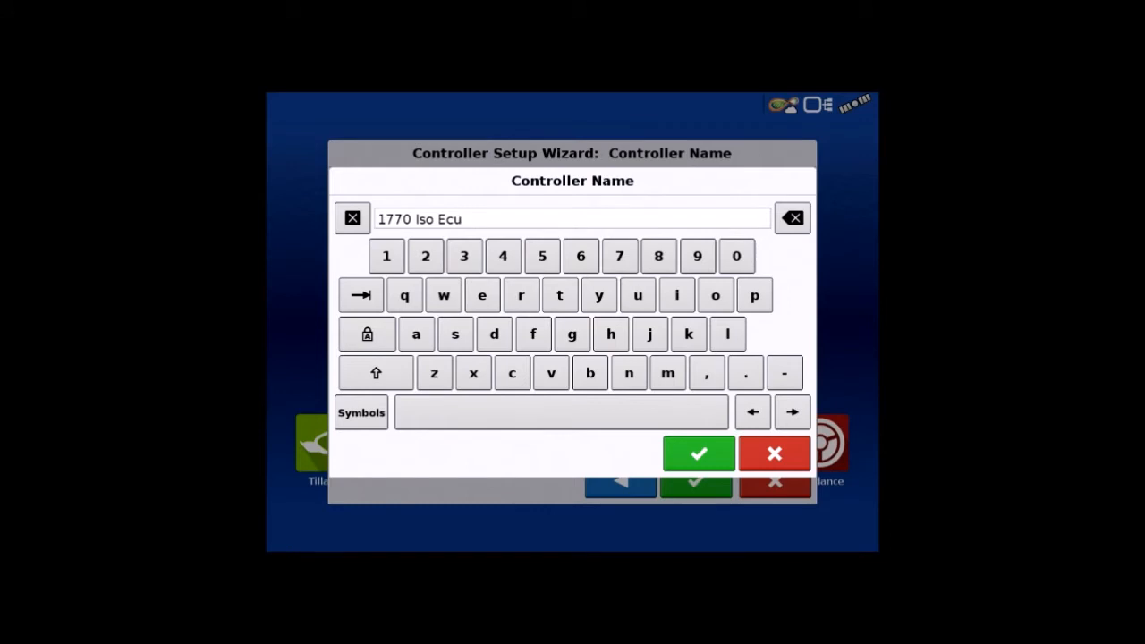
click(698, 455)
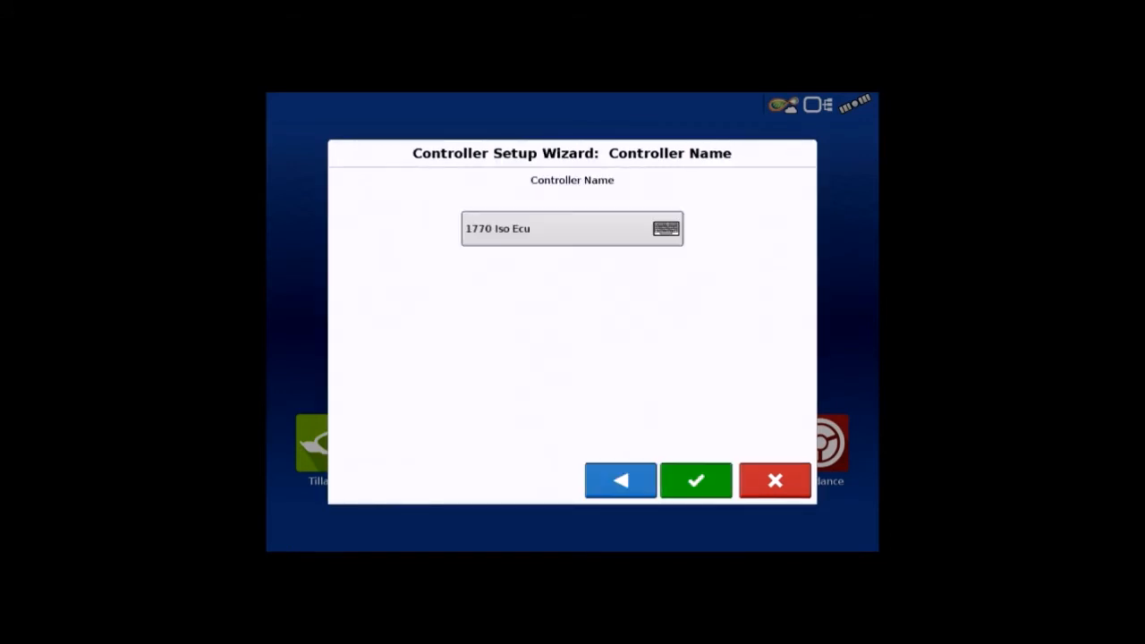
click(696, 481)
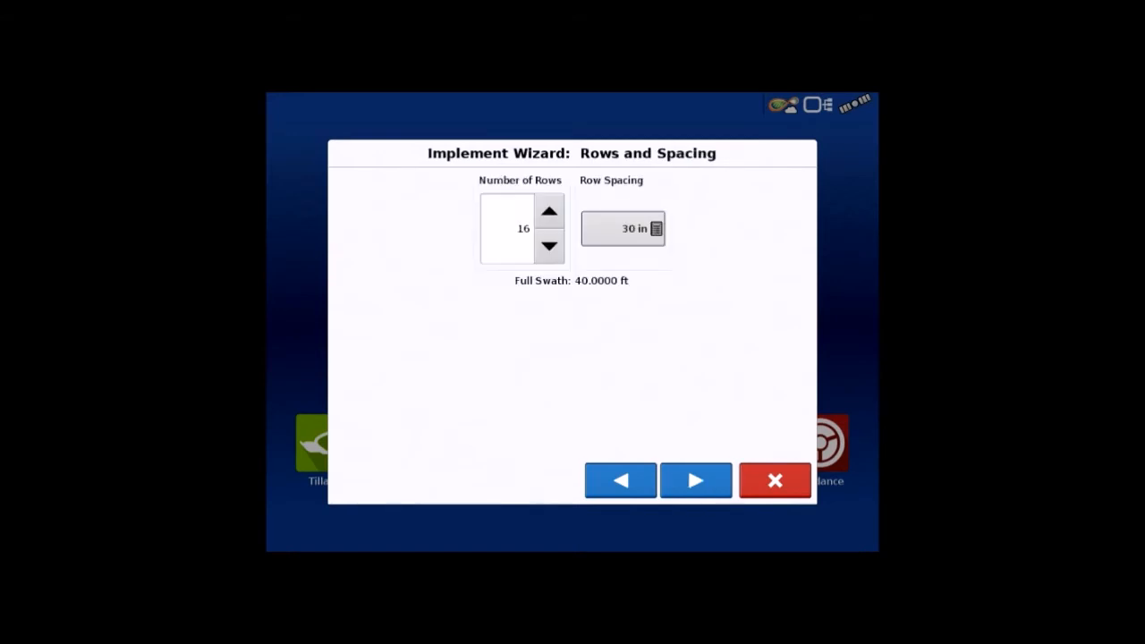
Accept 16 rows at 30 in spacing and raise the section count to 14.
click(697, 481)
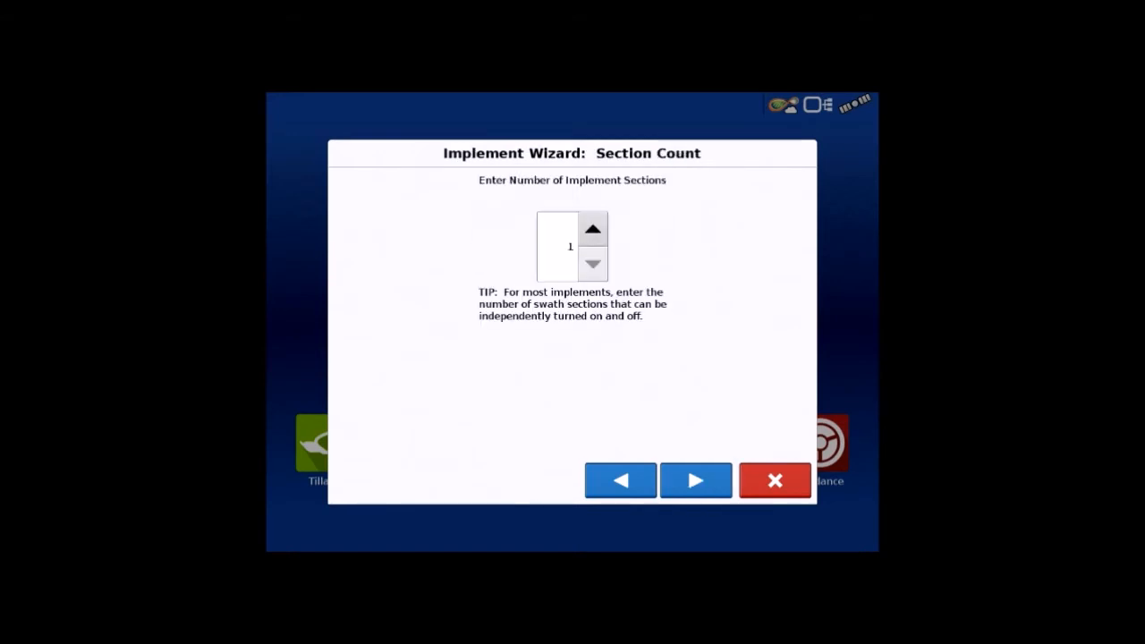
click(593, 229)
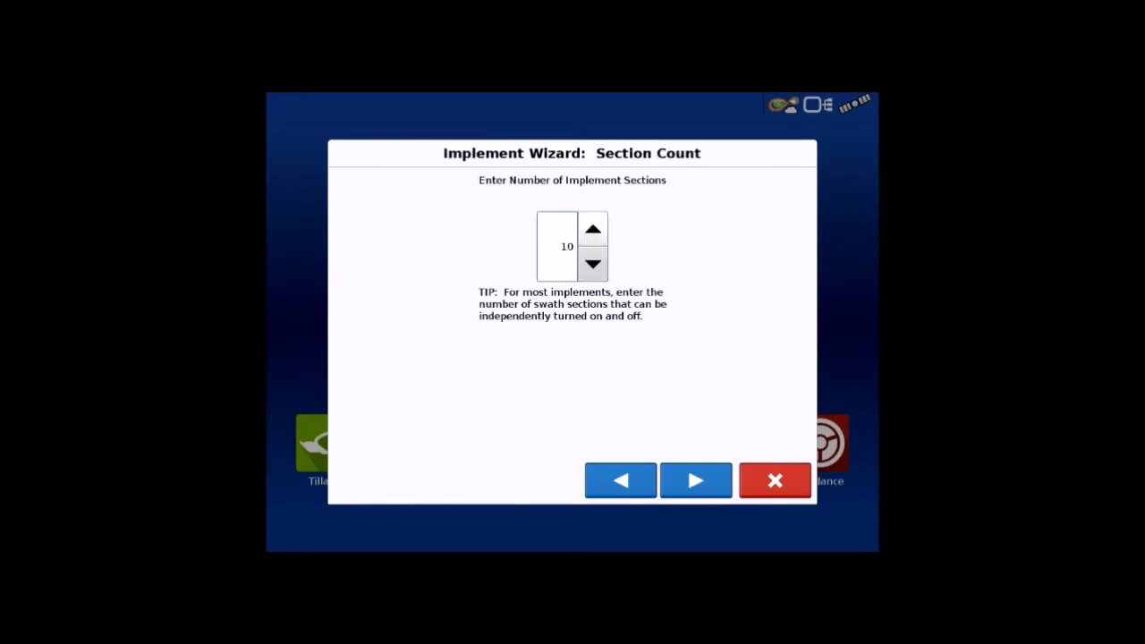
click(696, 480)
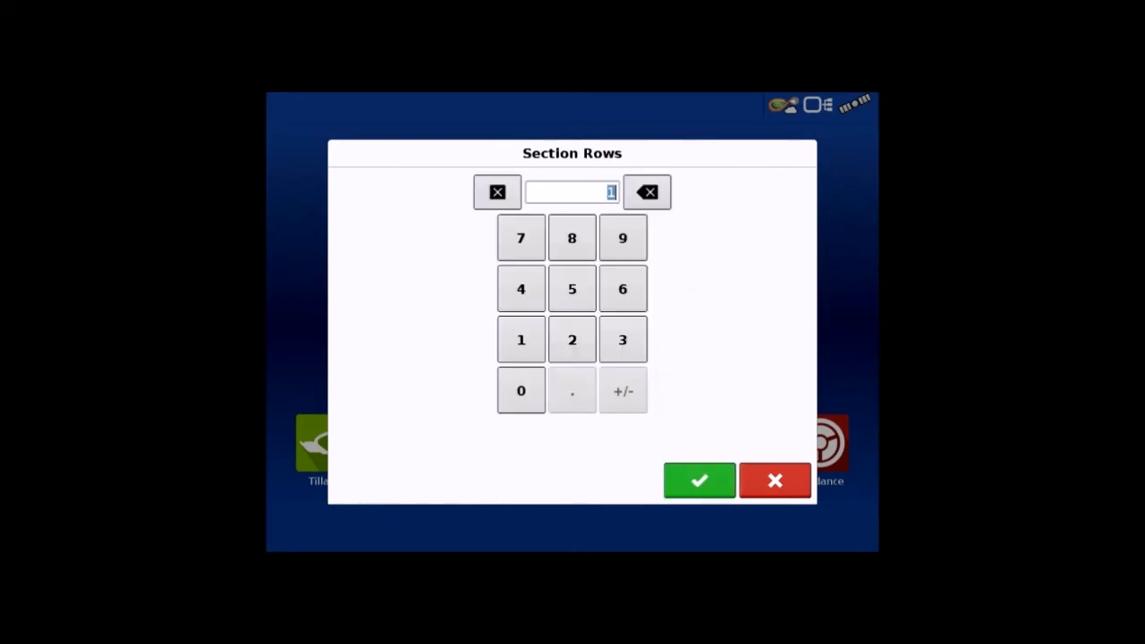
Give sections 1 and 14 two rows each, enter offset 15, and select the 1770 Iso Ecu controller.
click(699, 480)
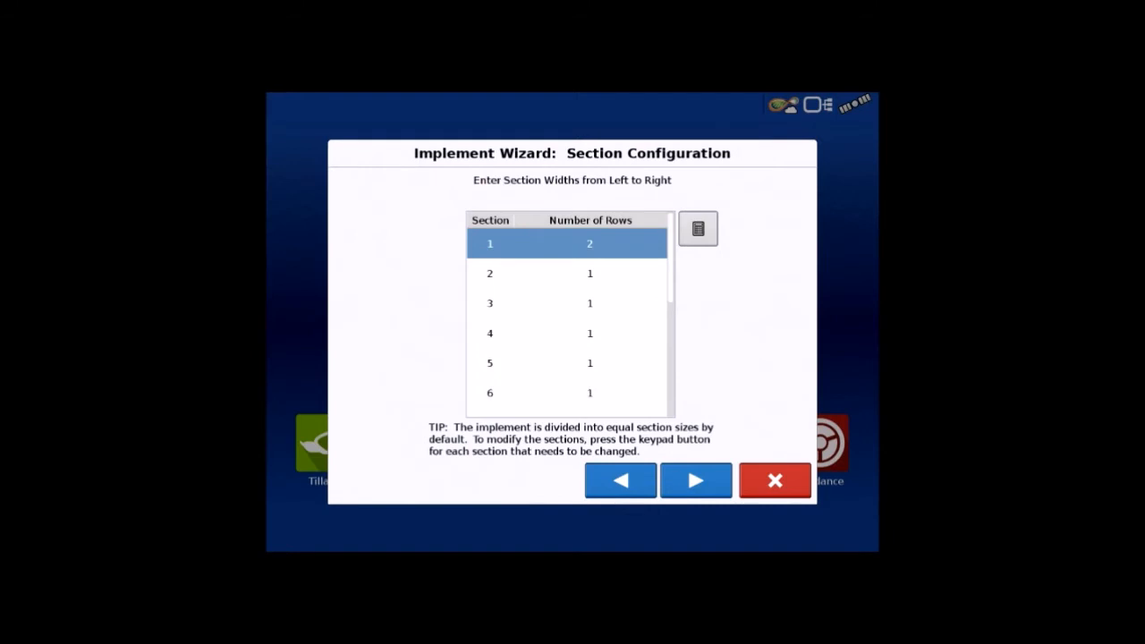
click(697, 228)
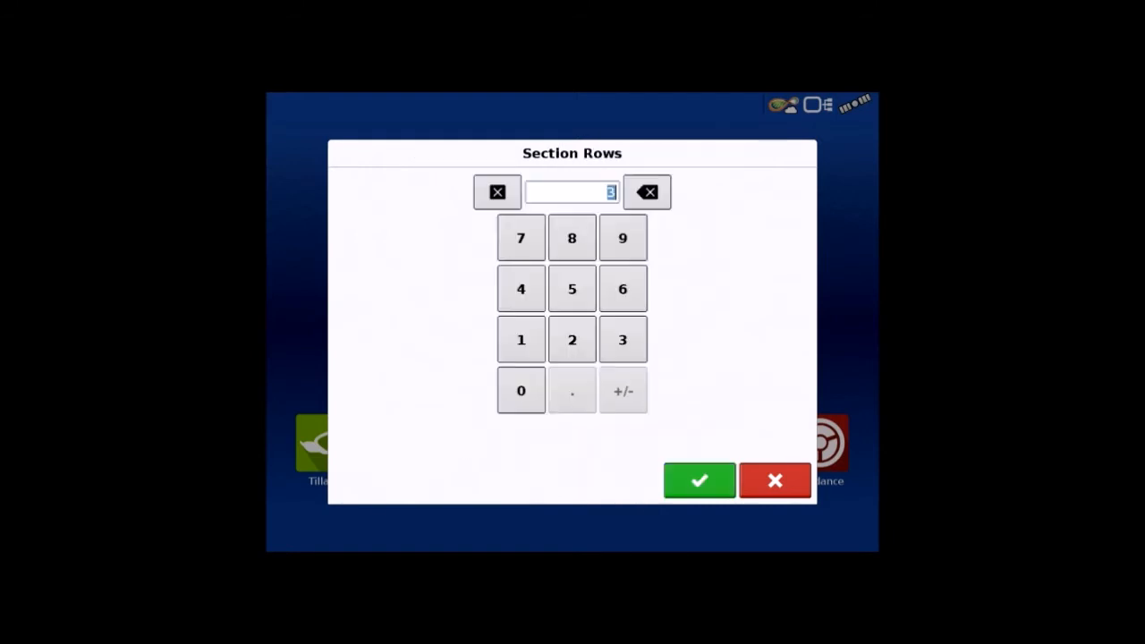
click(699, 480)
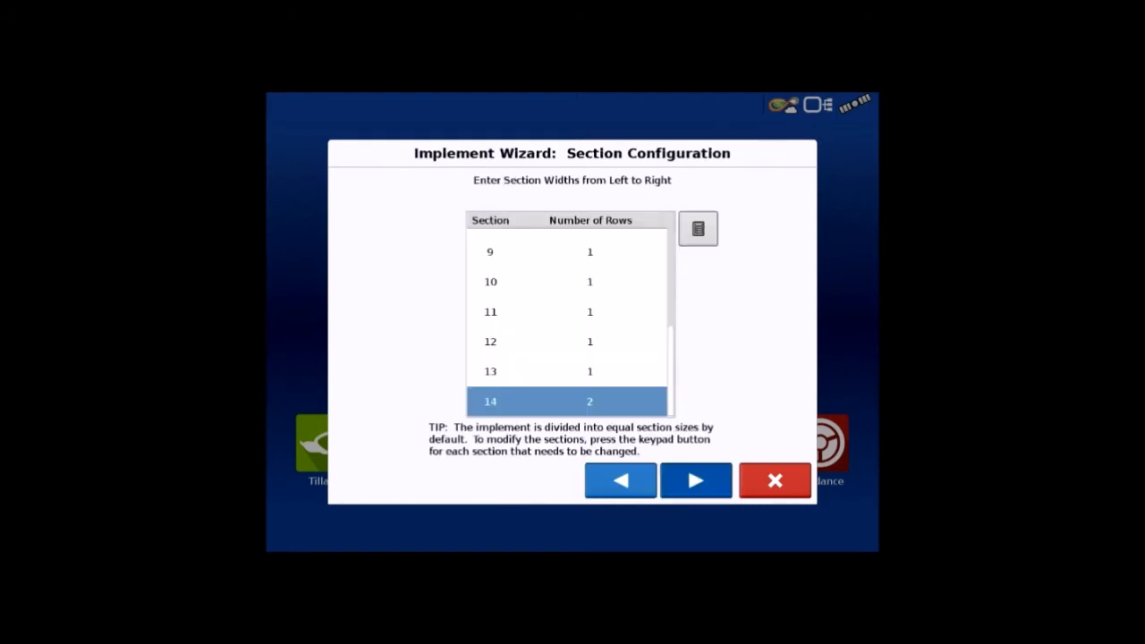
click(698, 228)
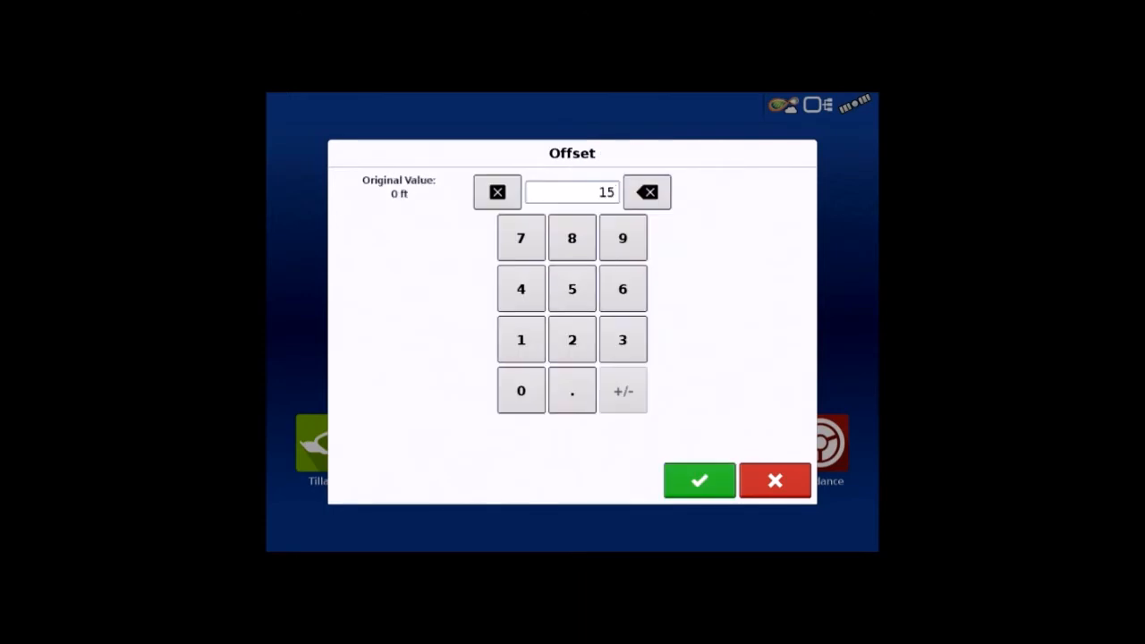
click(698, 480)
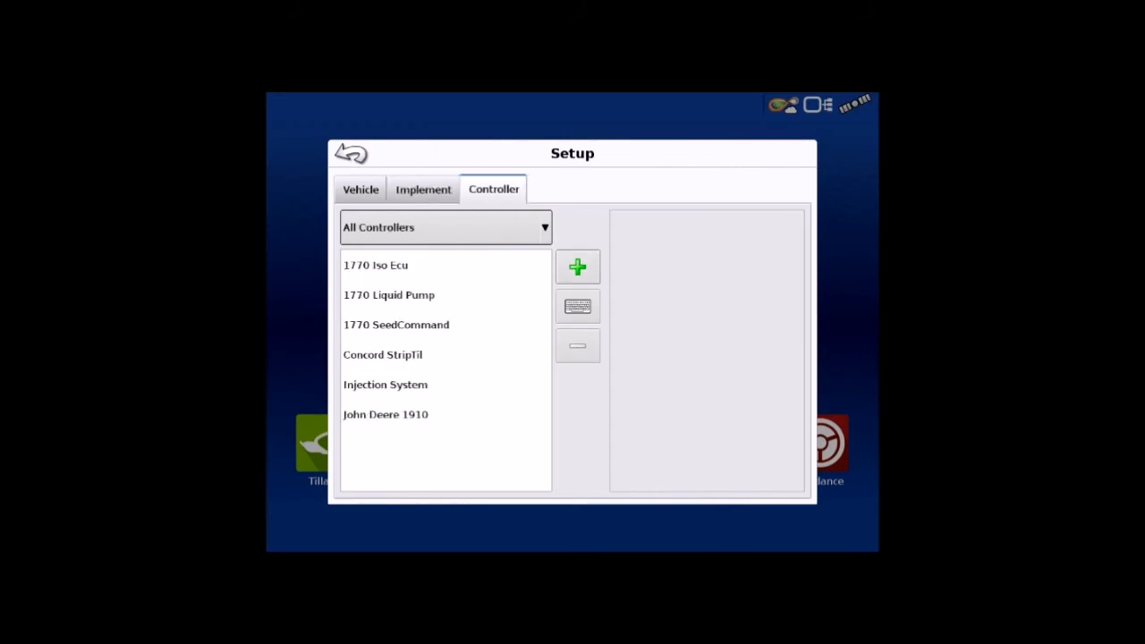
click(376, 265)
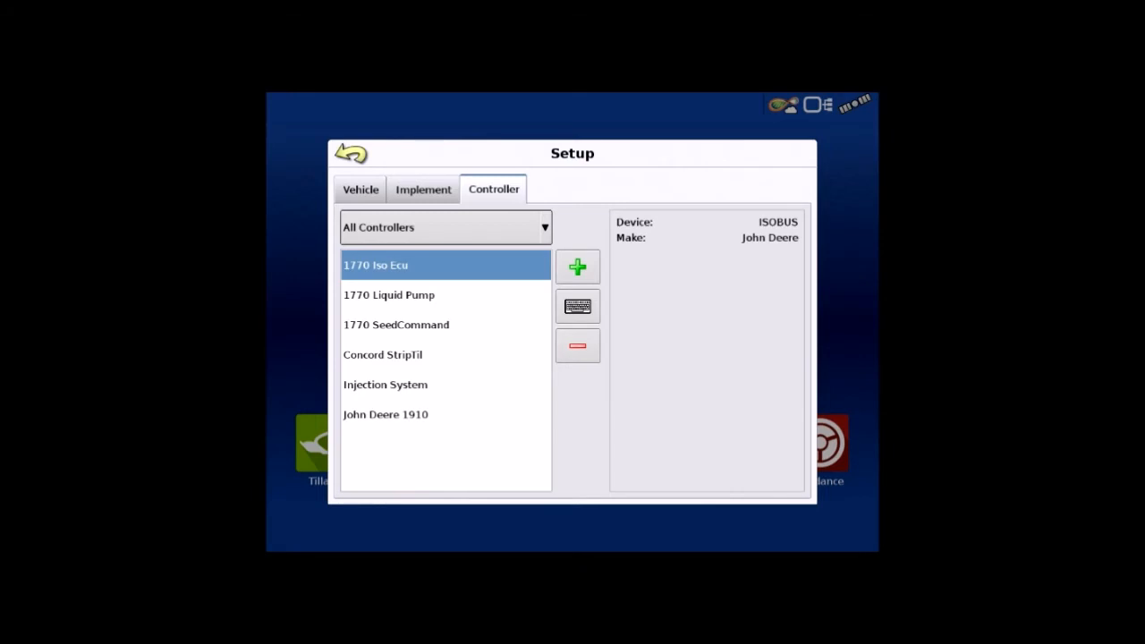
Confirm the implement name John Deere 1770N and rename the ISOBUS controller to 'Planter'.
click(577, 266)
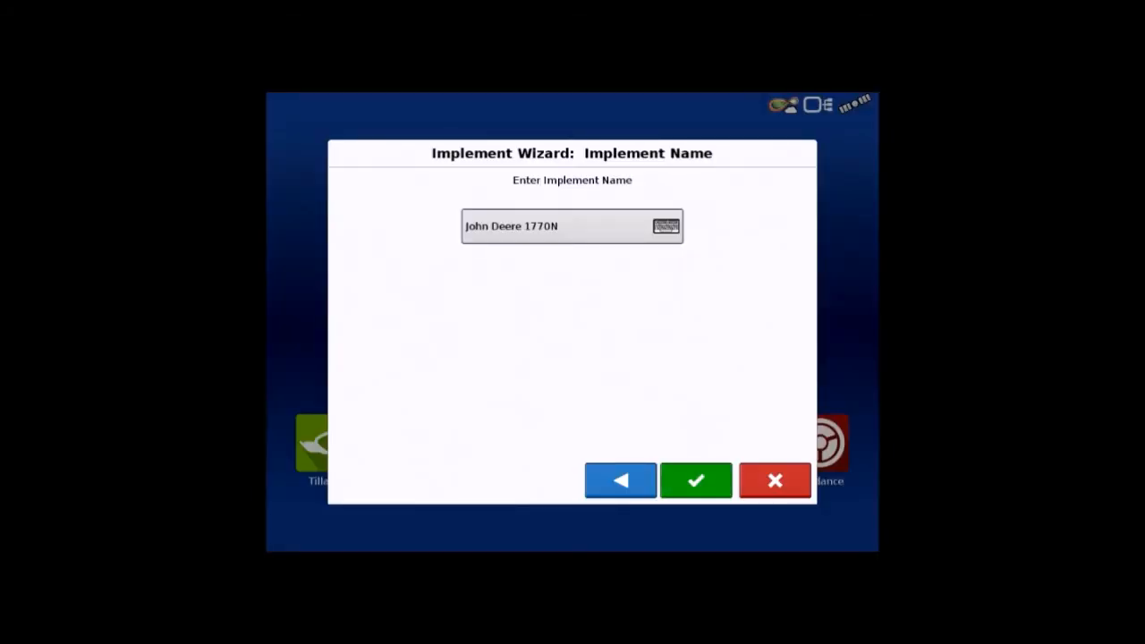
click(695, 481)
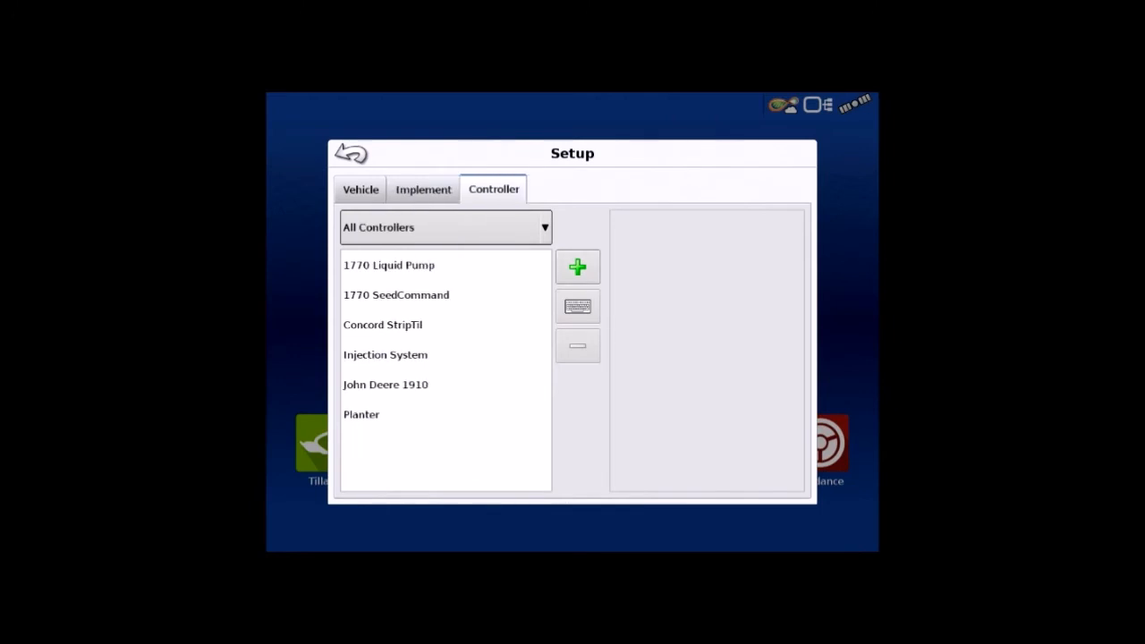
click(362, 414)
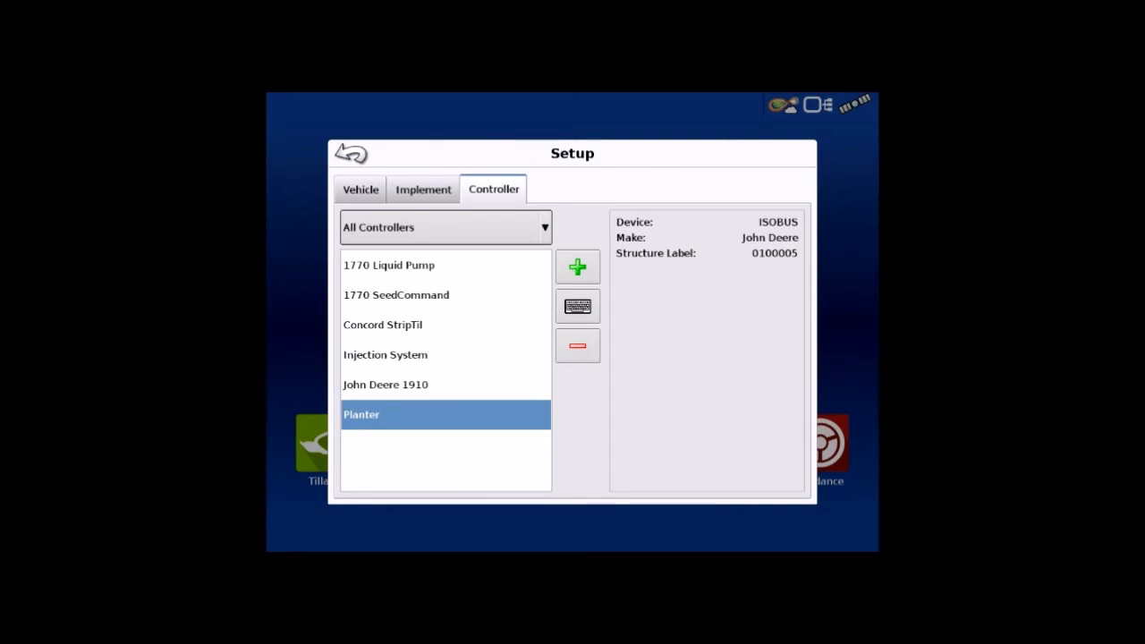
click(577, 306)
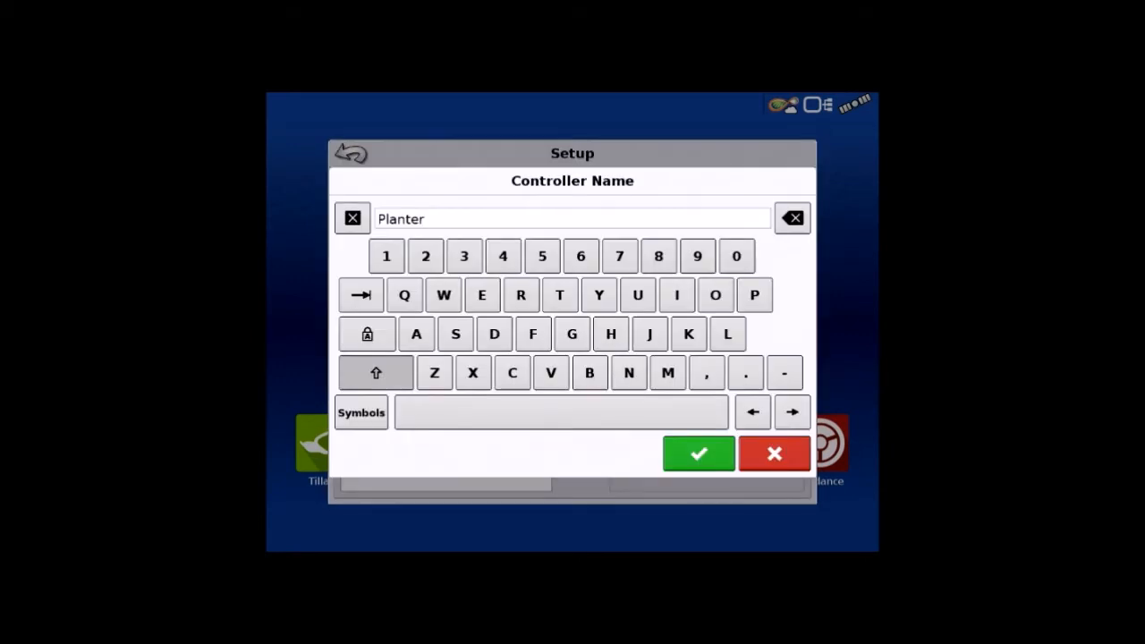
click(697, 453)
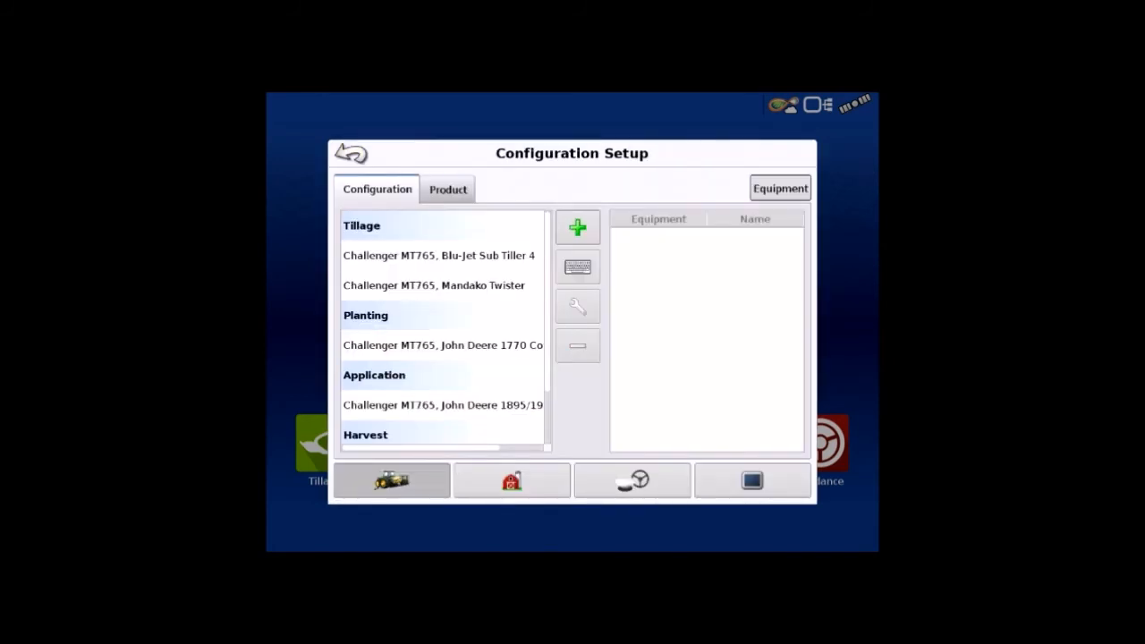
Create a planting configuration pairing Challenger MT765 with the John Deere 1770N using Display GPS speed.
click(578, 226)
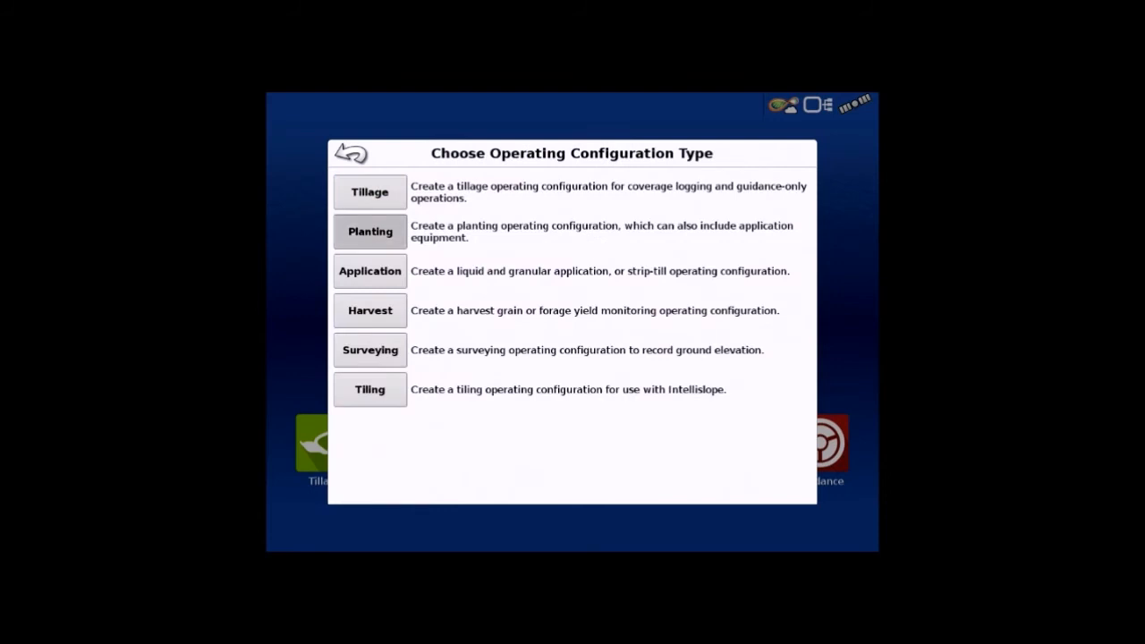
click(369, 231)
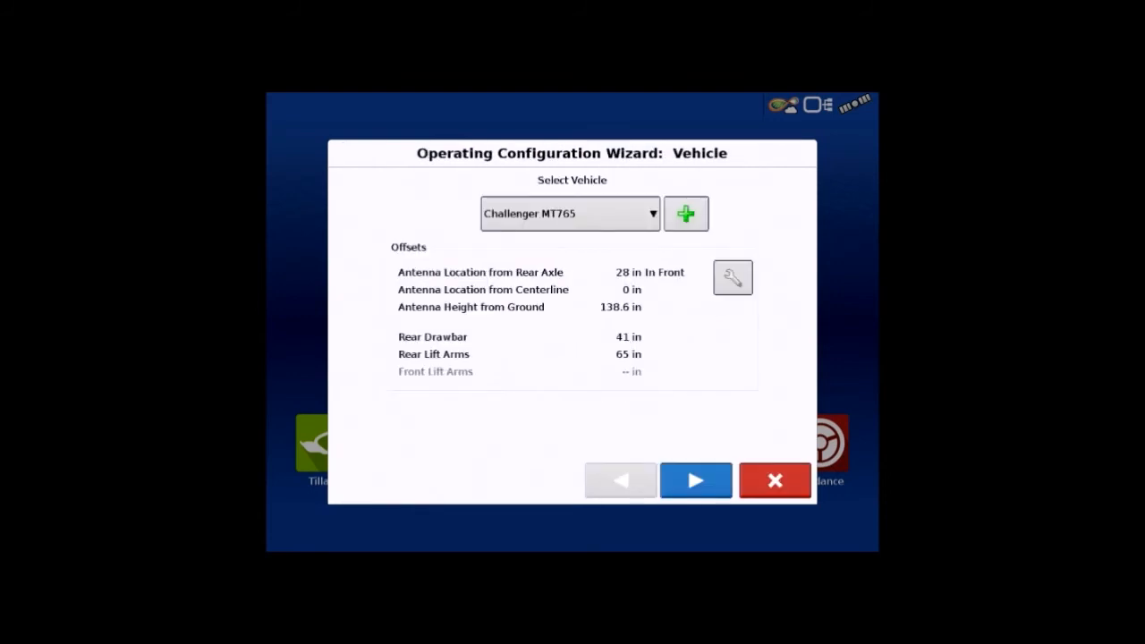
click(696, 480)
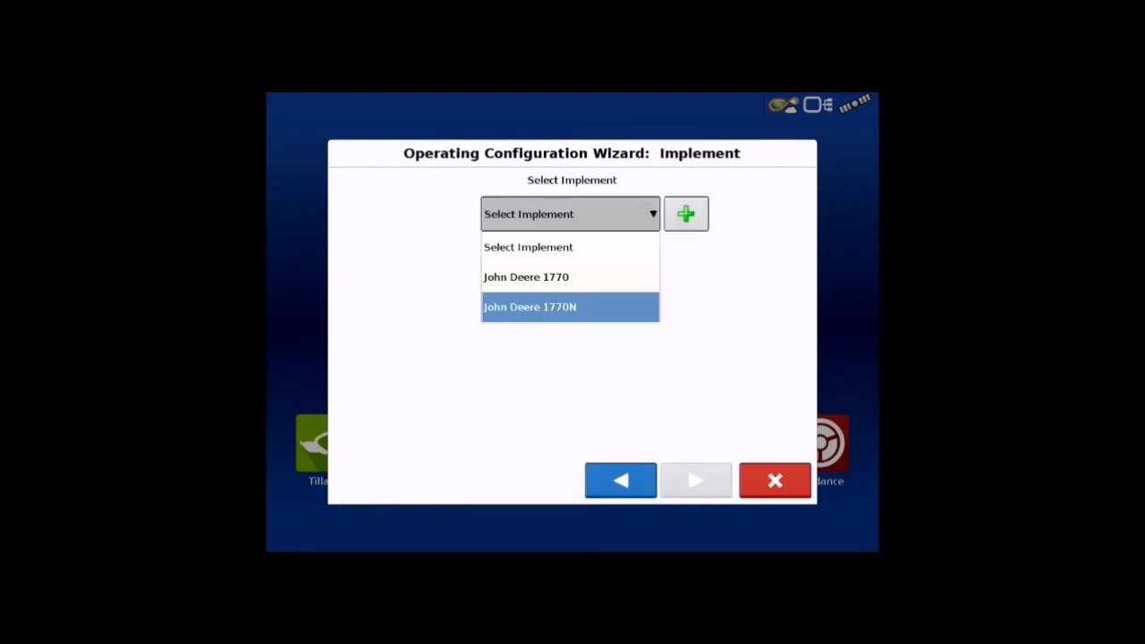
click(530, 307)
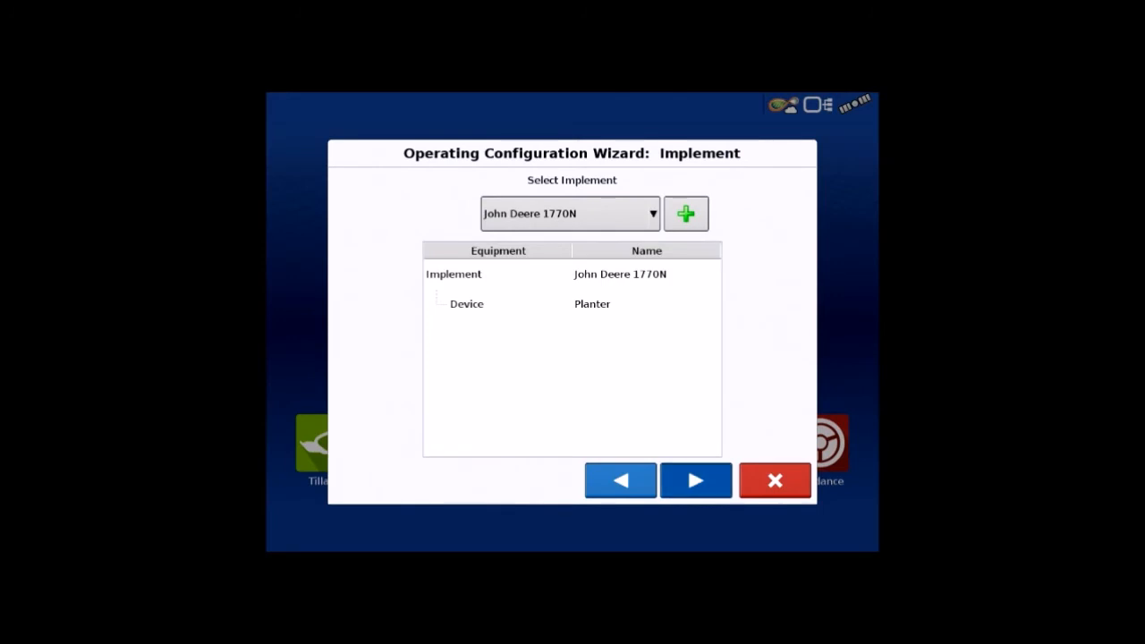
click(696, 480)
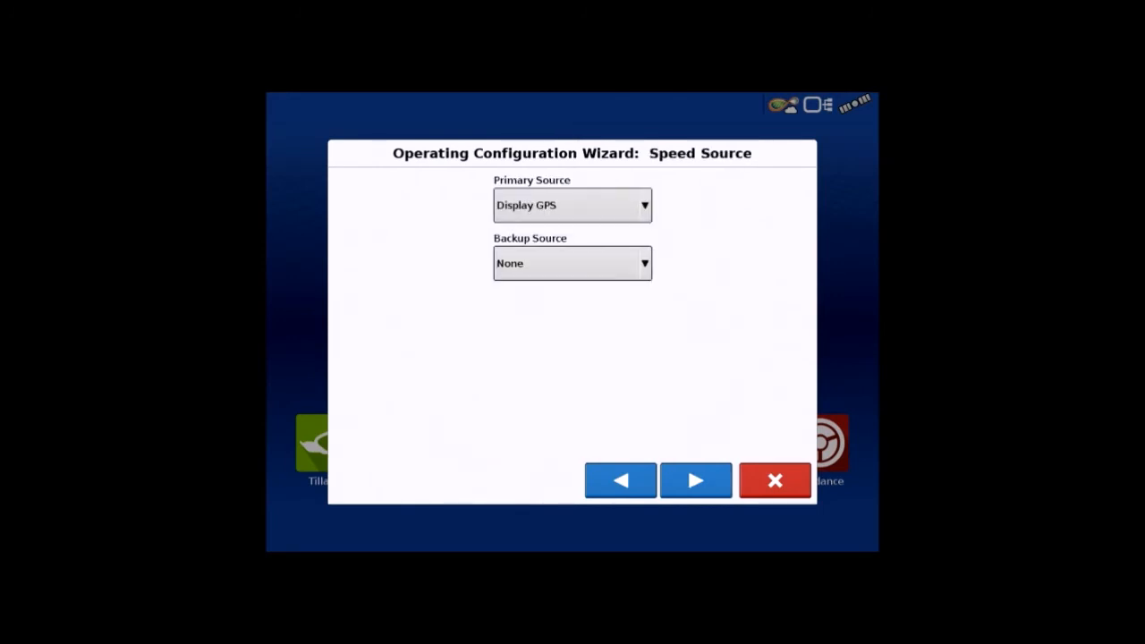
click(696, 480)
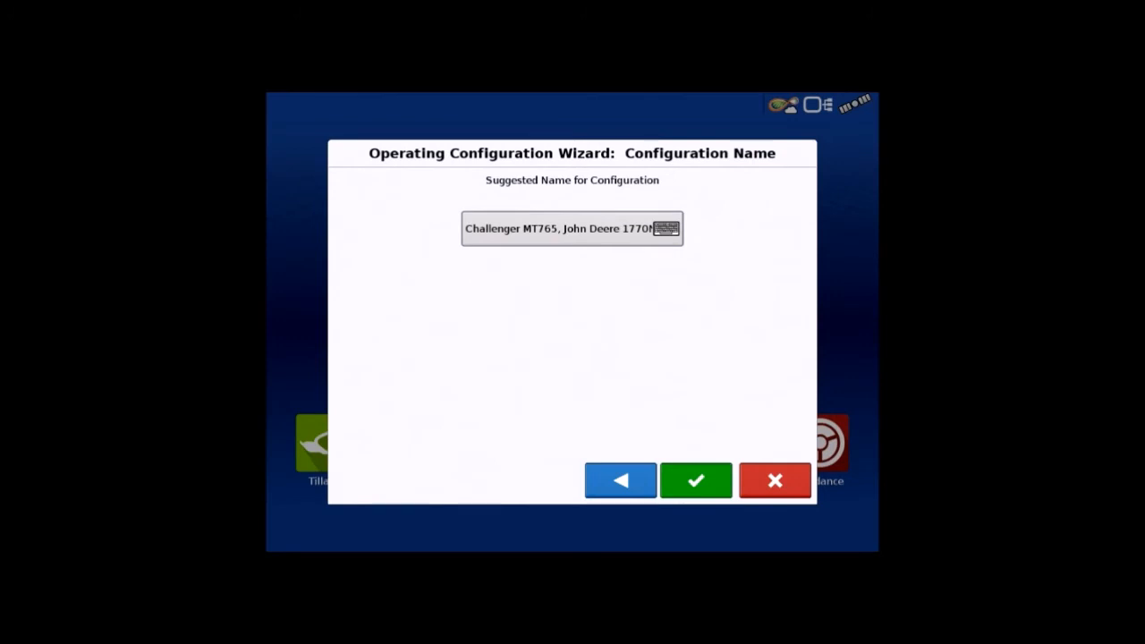
click(697, 480)
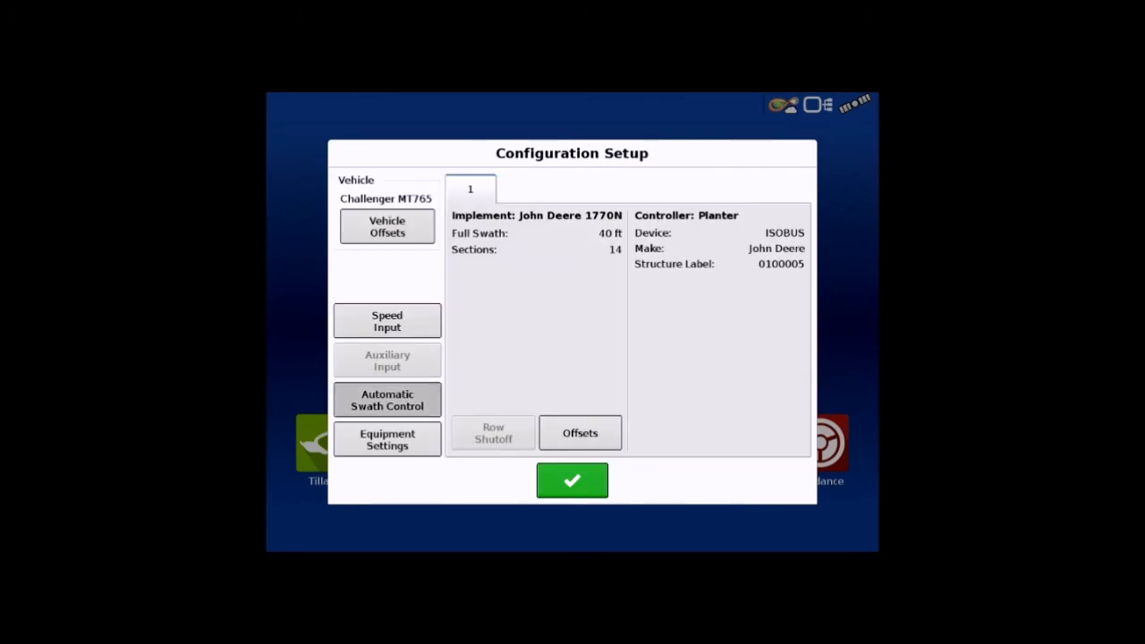
click(386, 400)
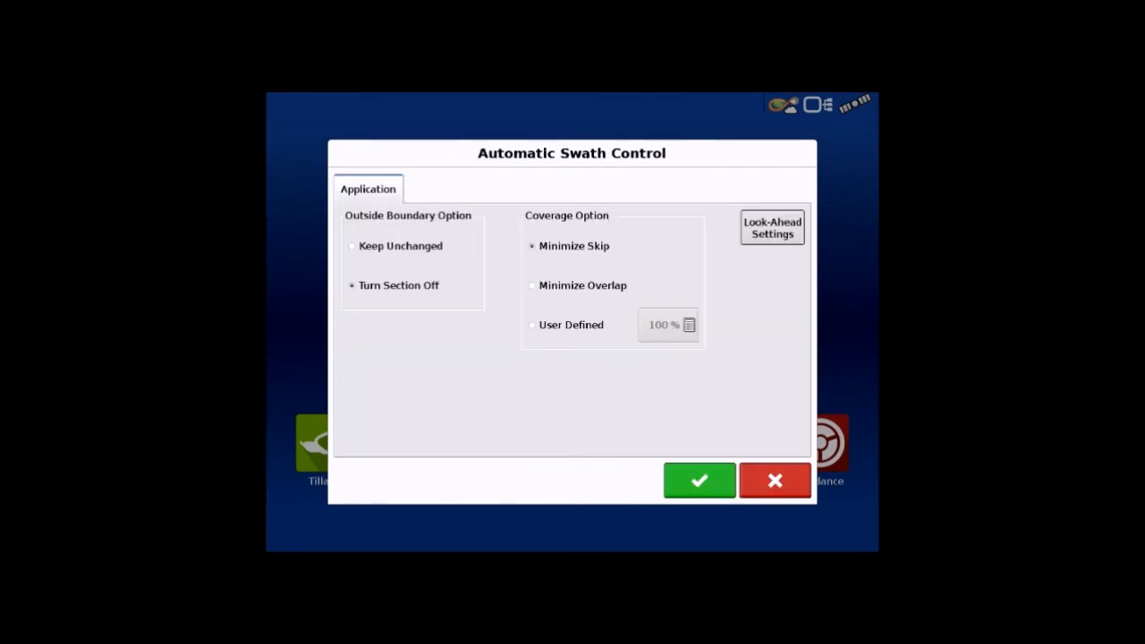
Accept the swath control, implement offsets and equipment settings, saving the configuration and returning home.
click(771, 228)
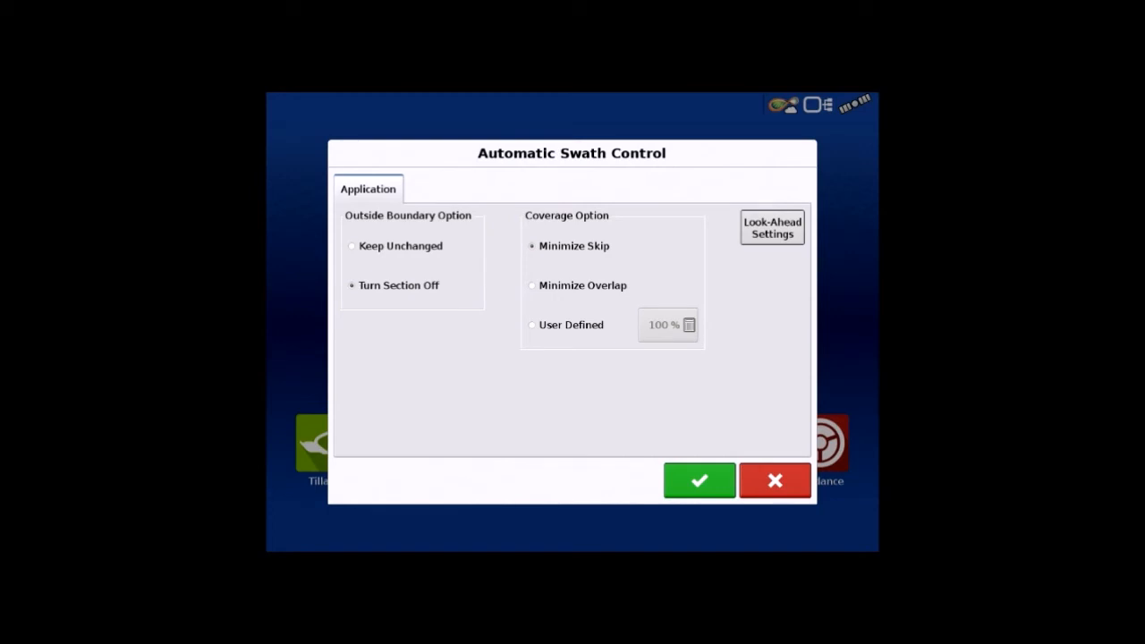
click(699, 480)
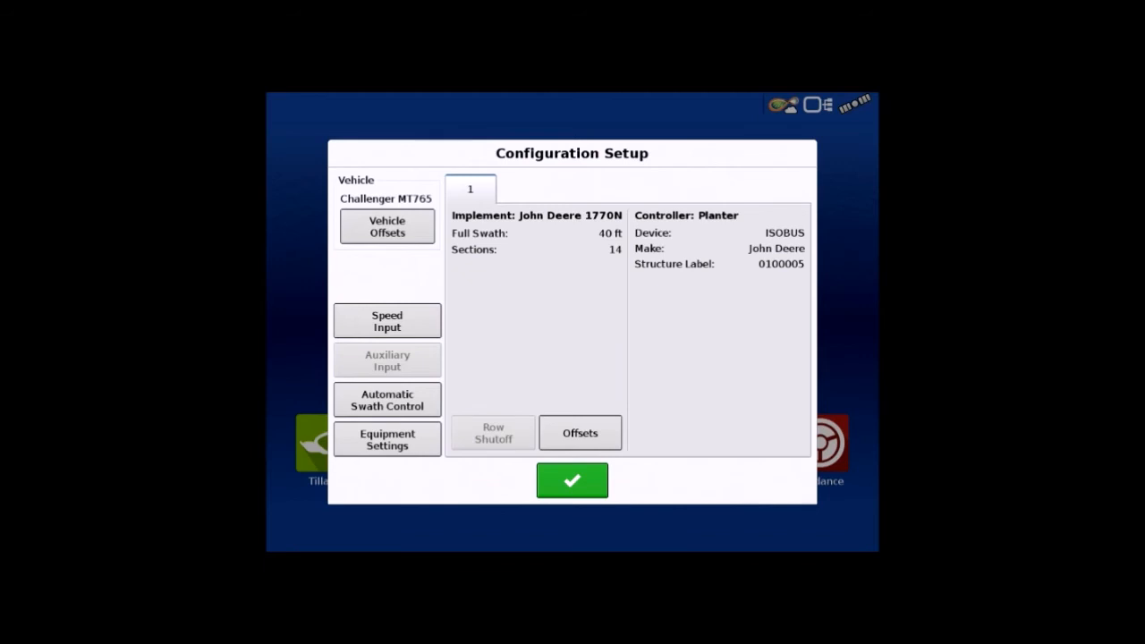
click(580, 433)
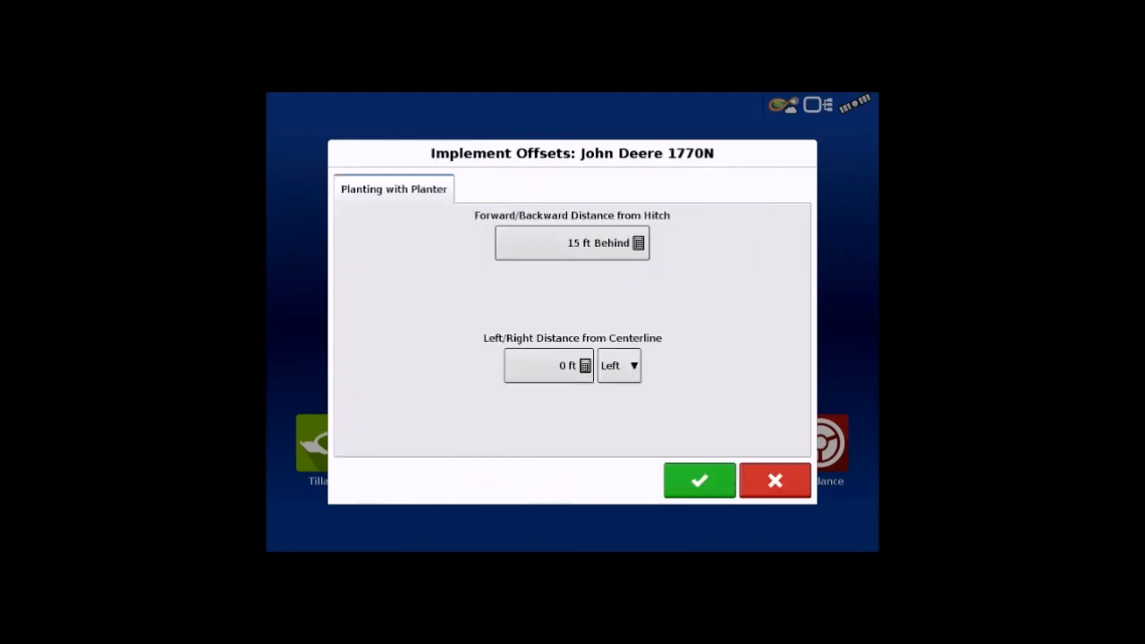
click(698, 480)
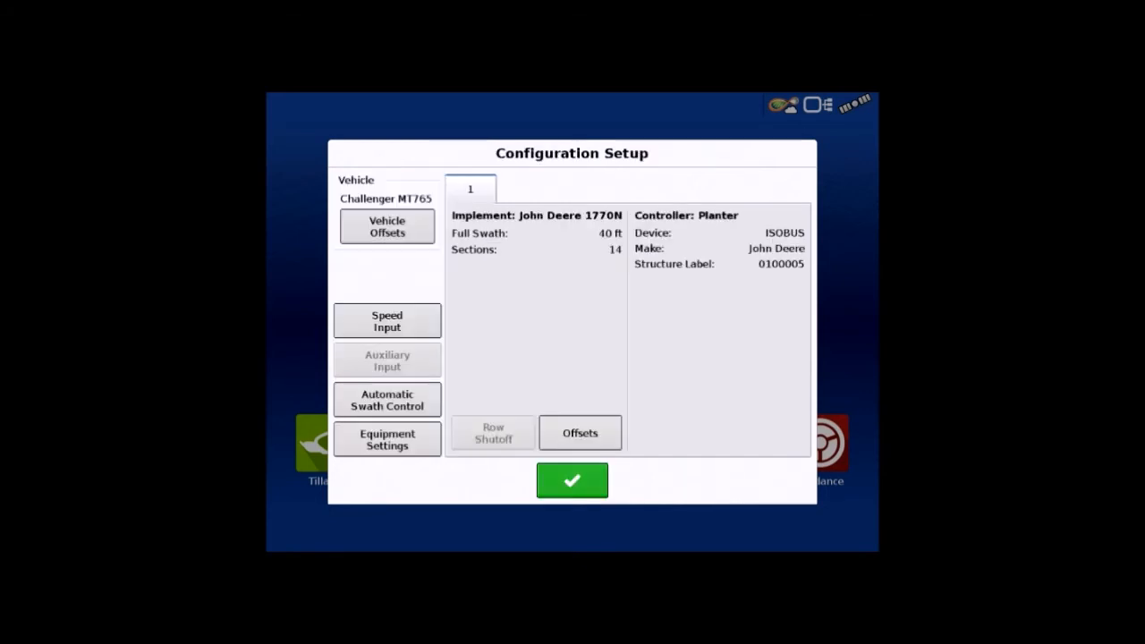
click(386, 439)
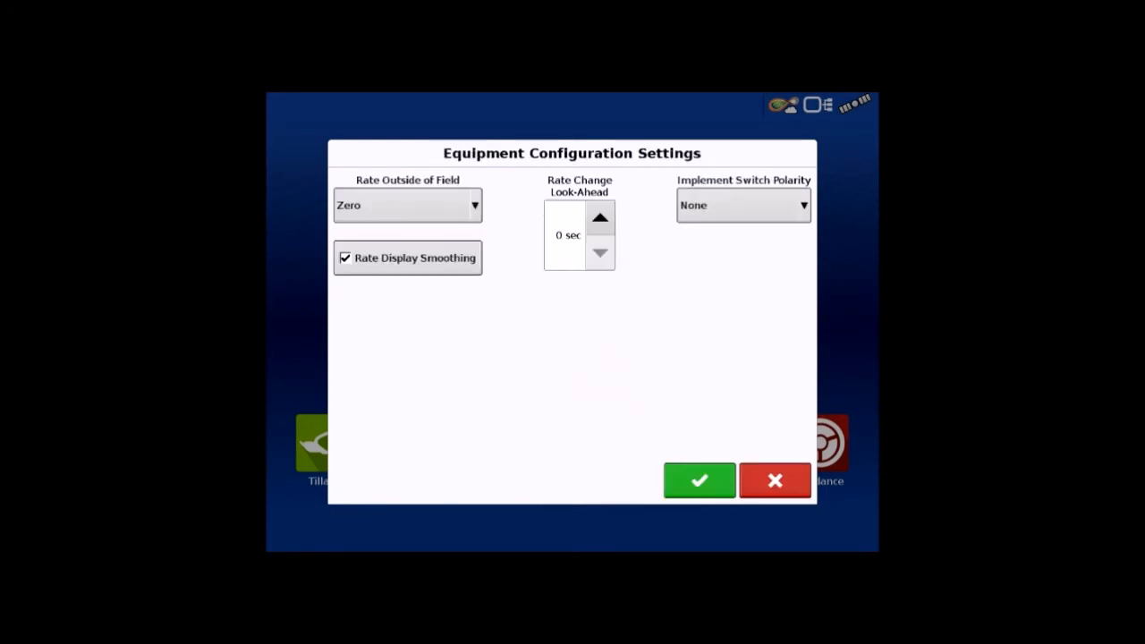
click(699, 480)
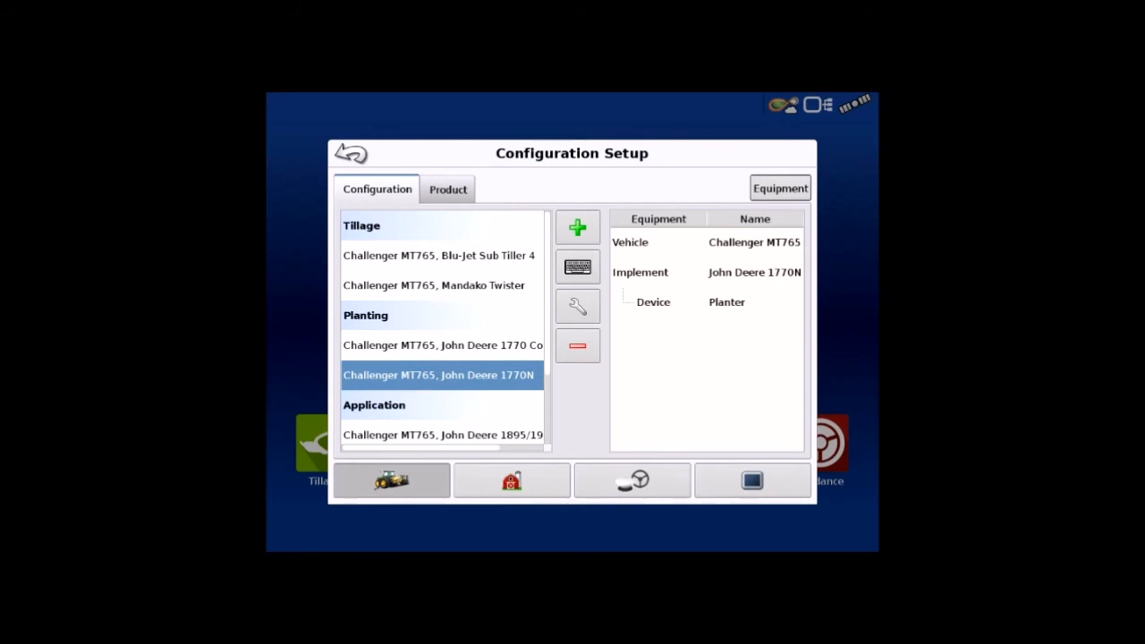
click(350, 153)
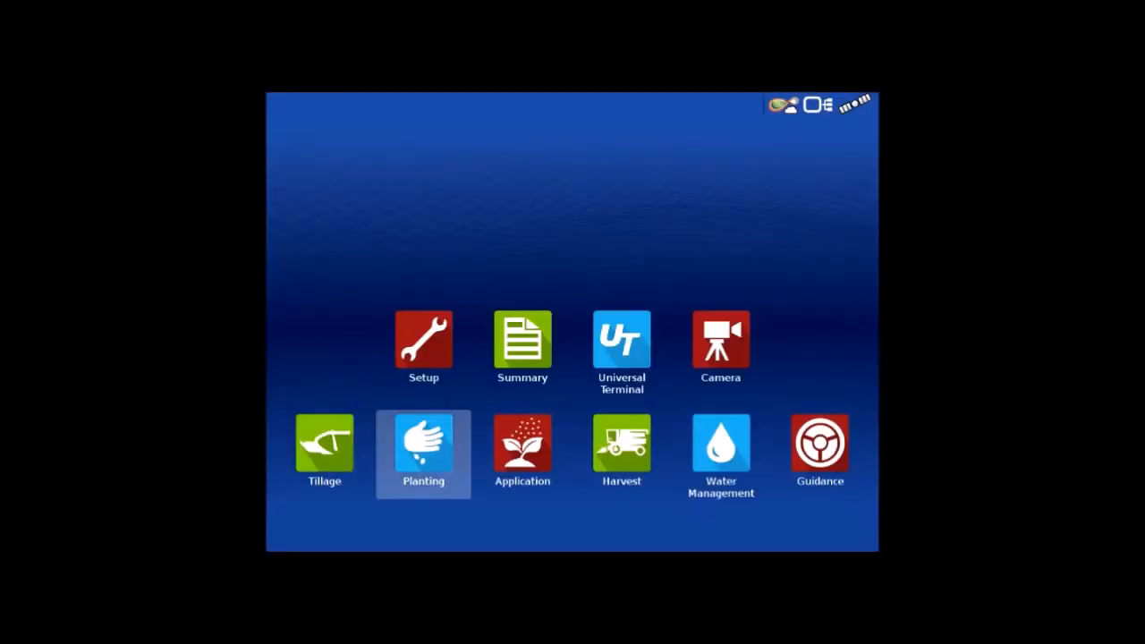
Start a Planting operation with the 1770N configuration, Test field and 1103-DU28 on the meters.
click(424, 445)
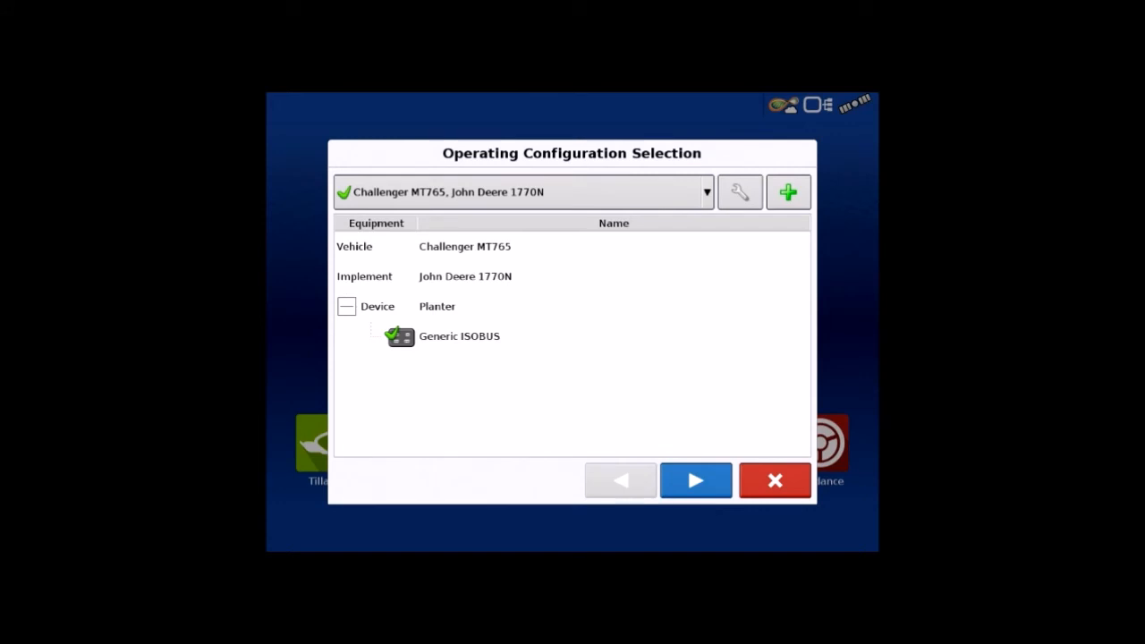
click(695, 481)
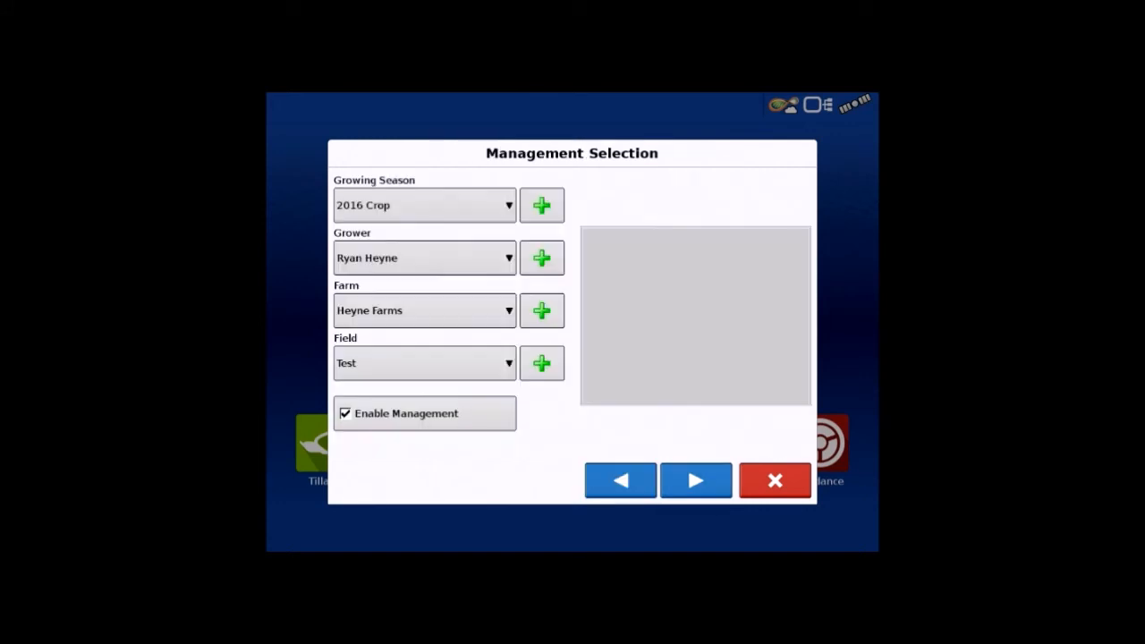
click(696, 481)
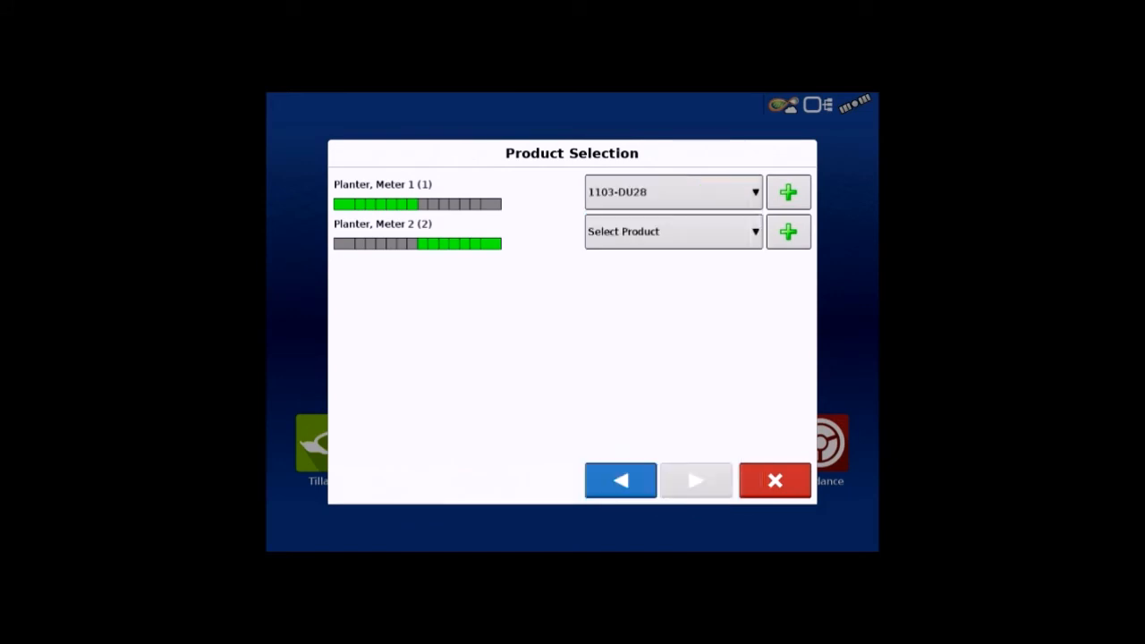
click(671, 231)
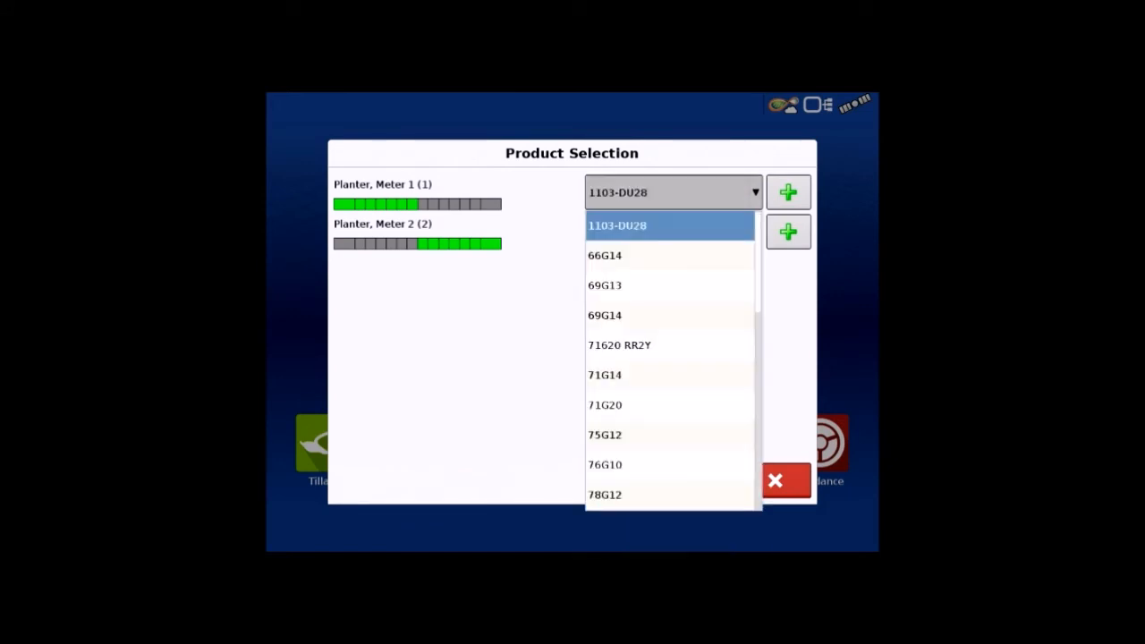
click(617, 225)
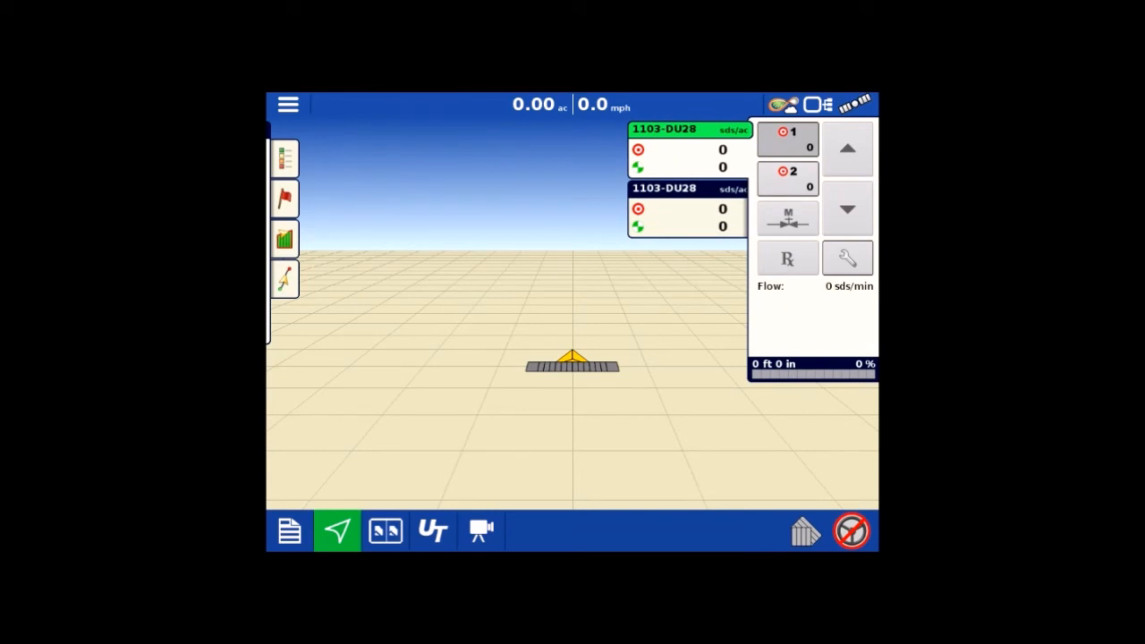
Set both meters to Rate 1 35000 and Rate 2 33000 seeds per acre with a 500 increment.
click(787, 143)
text(35000)
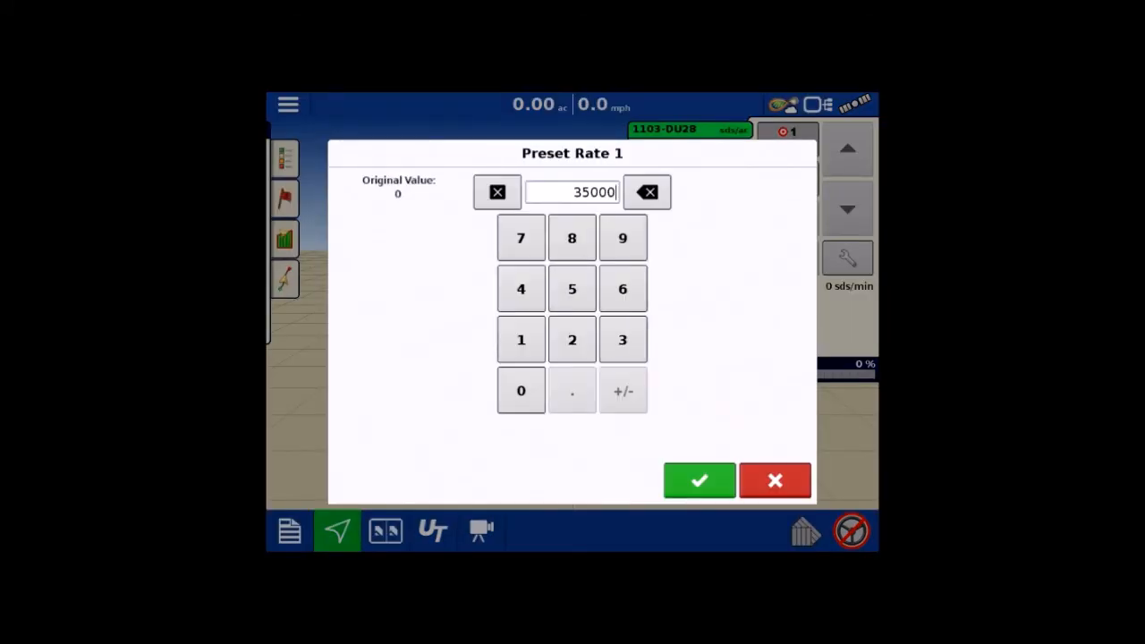
click(699, 480)
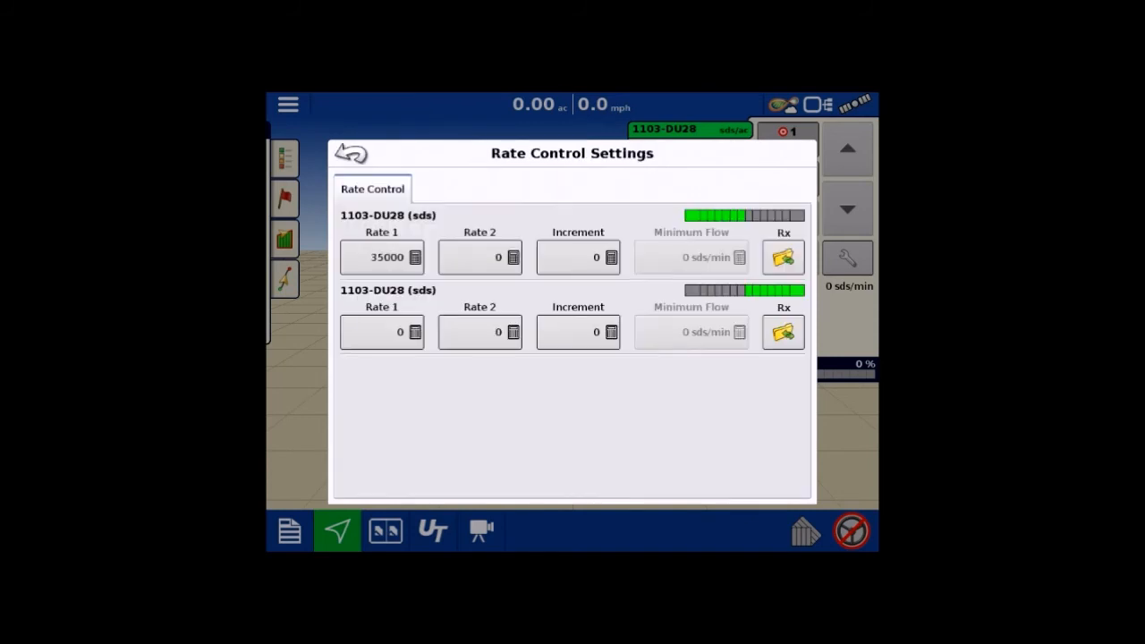
click(381, 257)
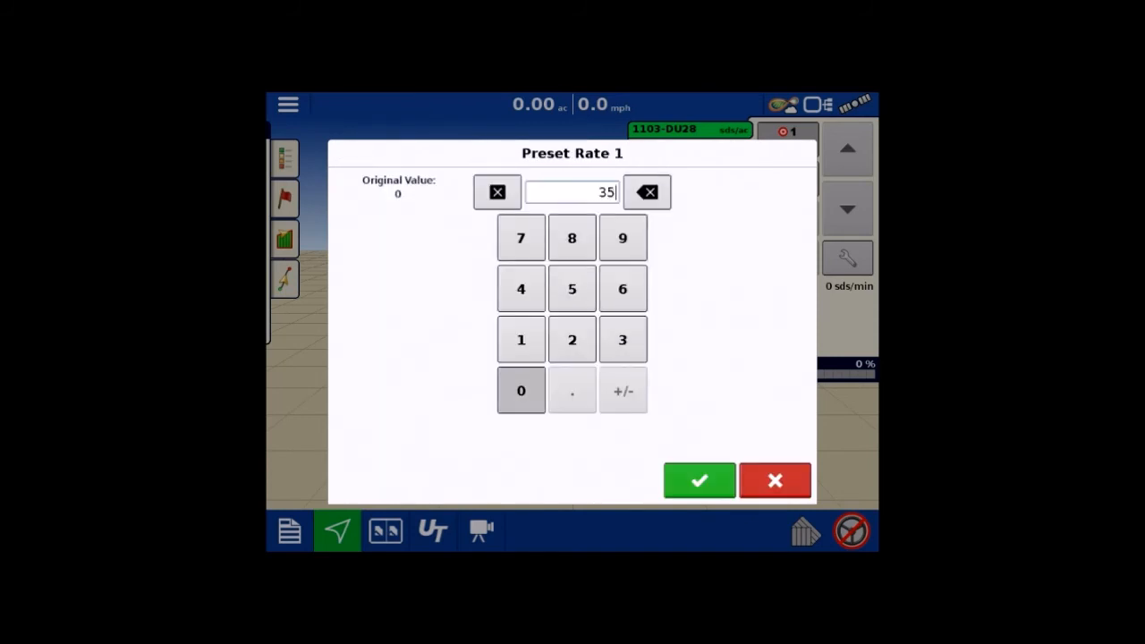
click(699, 481)
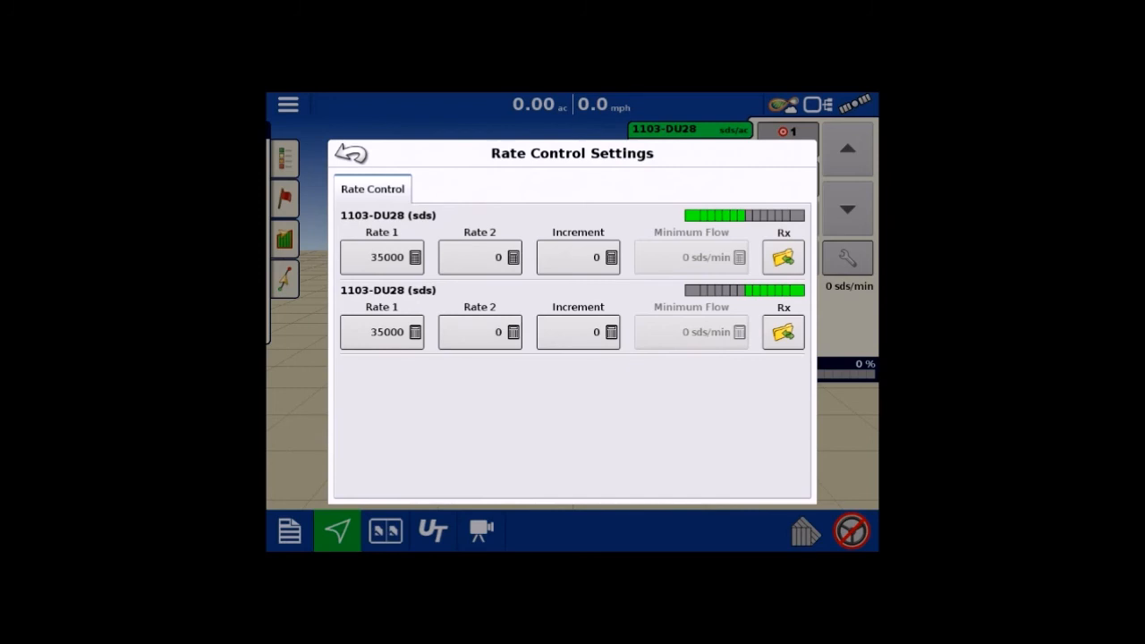
click(479, 257)
text(33000)
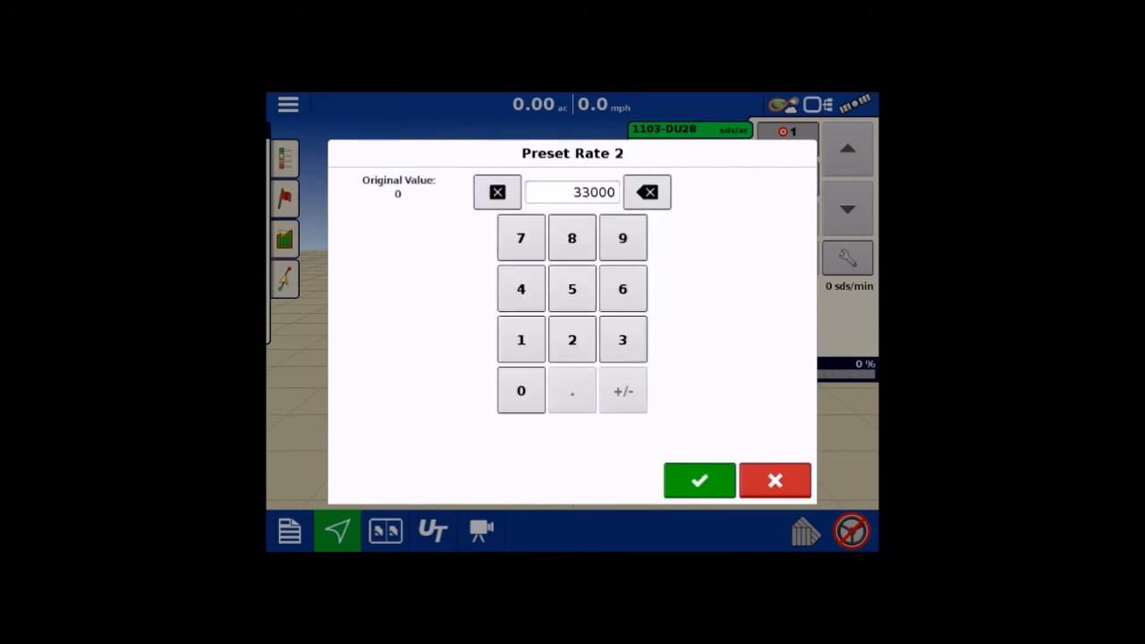
click(498, 191)
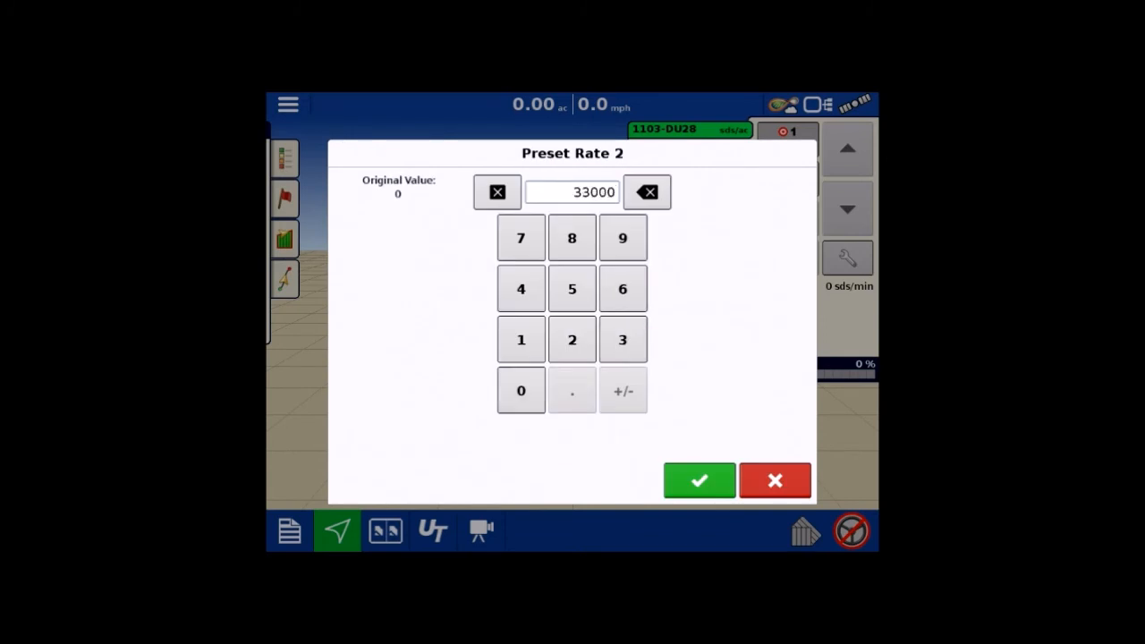
click(699, 480)
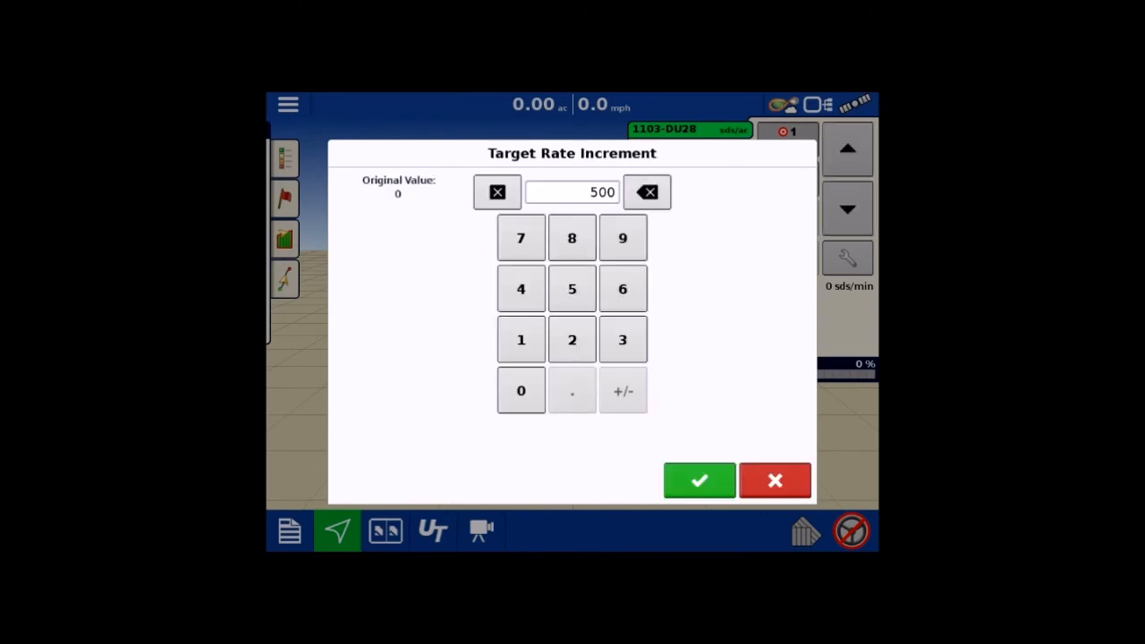
click(699, 480)
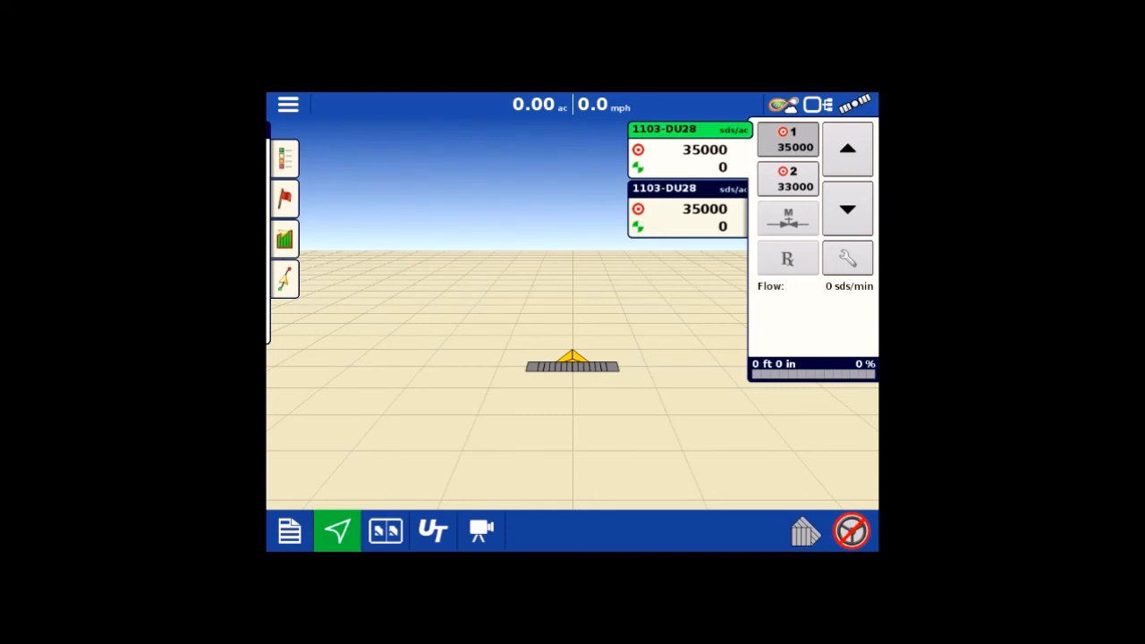
Show the 1103-DU28 legend, then the Universal Terminal split view beside the map.
click(432, 531)
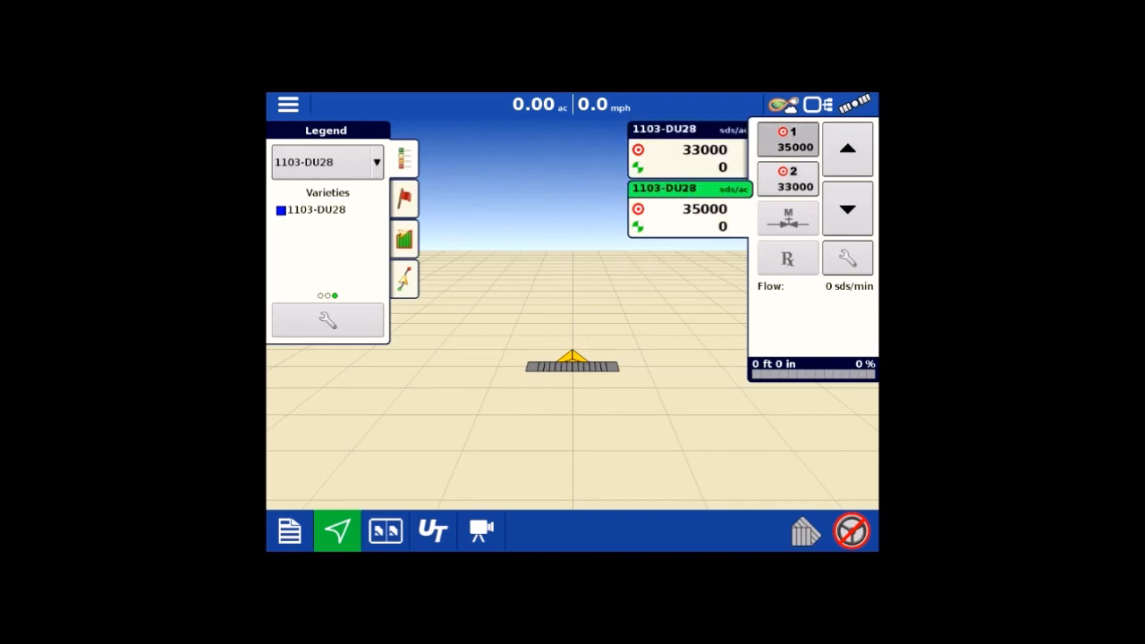
click(432, 531)
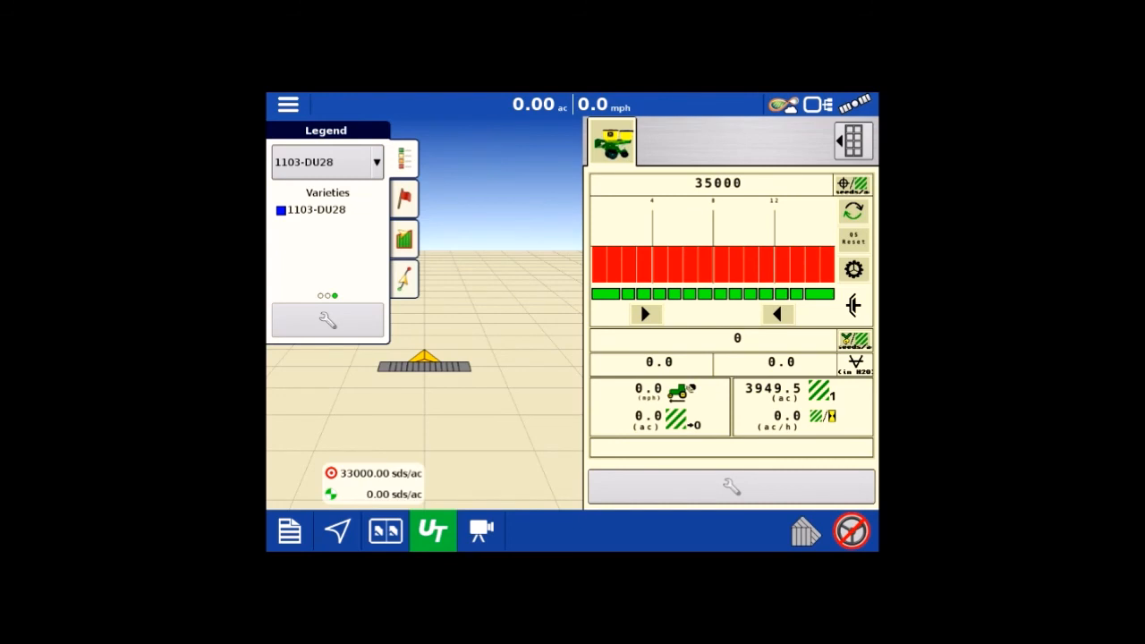
View the planter Totals page in the UT and return to the map run screen.
click(852, 141)
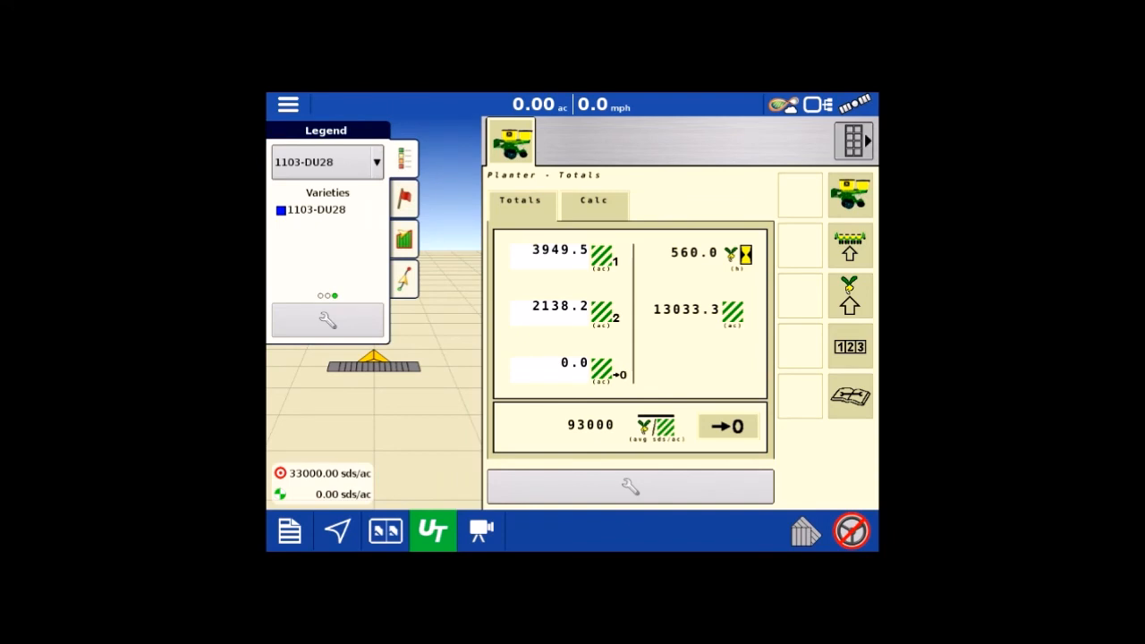
click(337, 531)
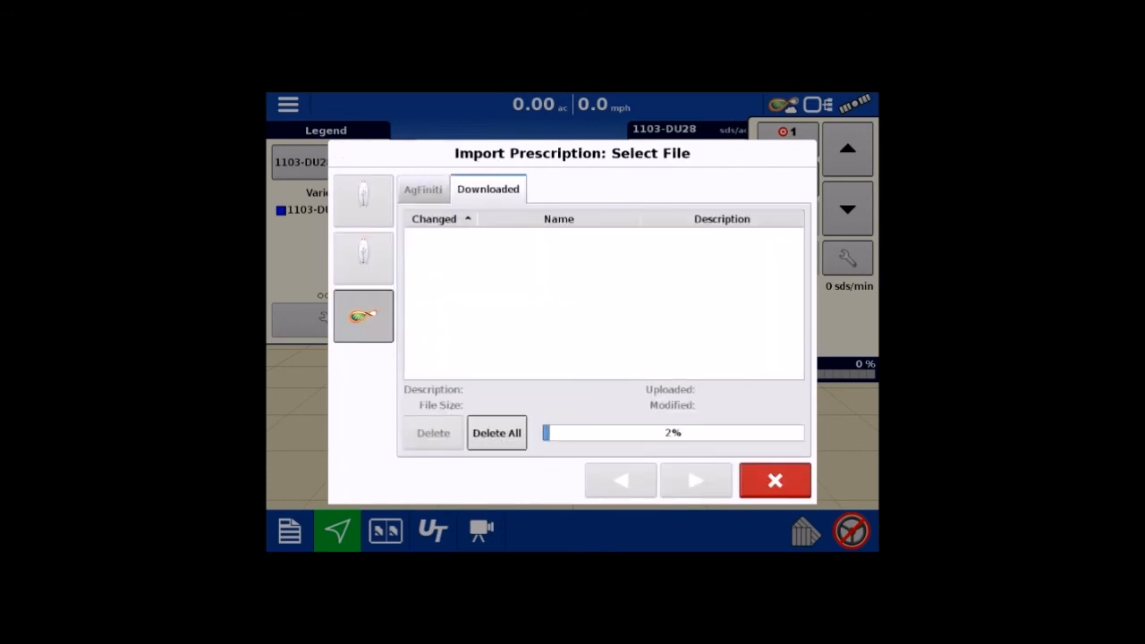
Cancel the prescription import and leave Rate Control Settings with both meters at 33000.
click(774, 481)
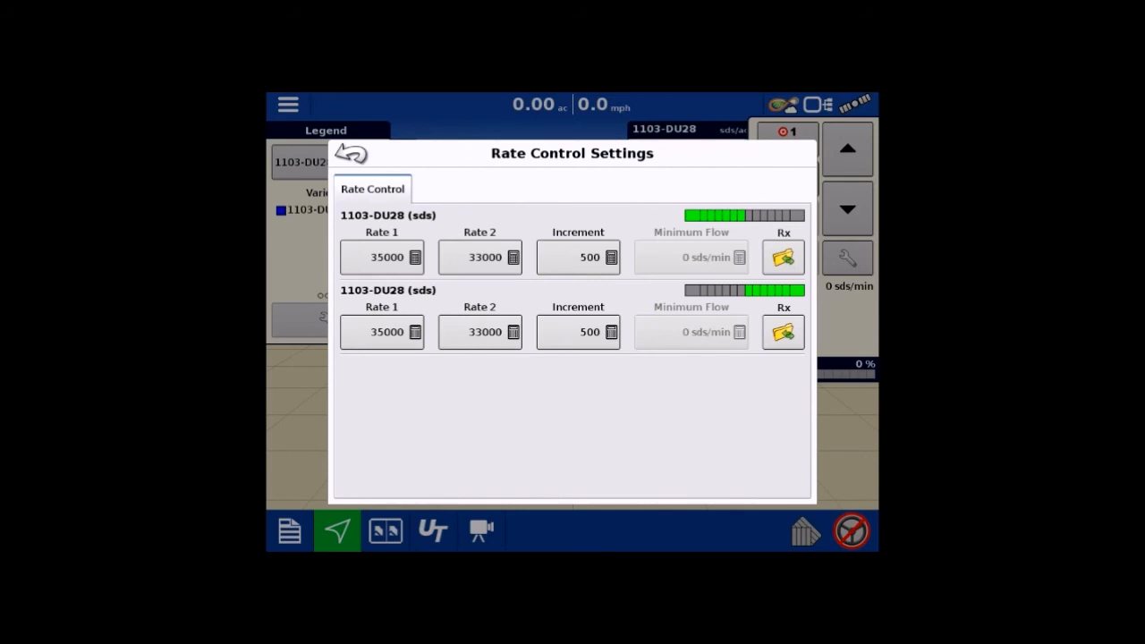
click(350, 153)
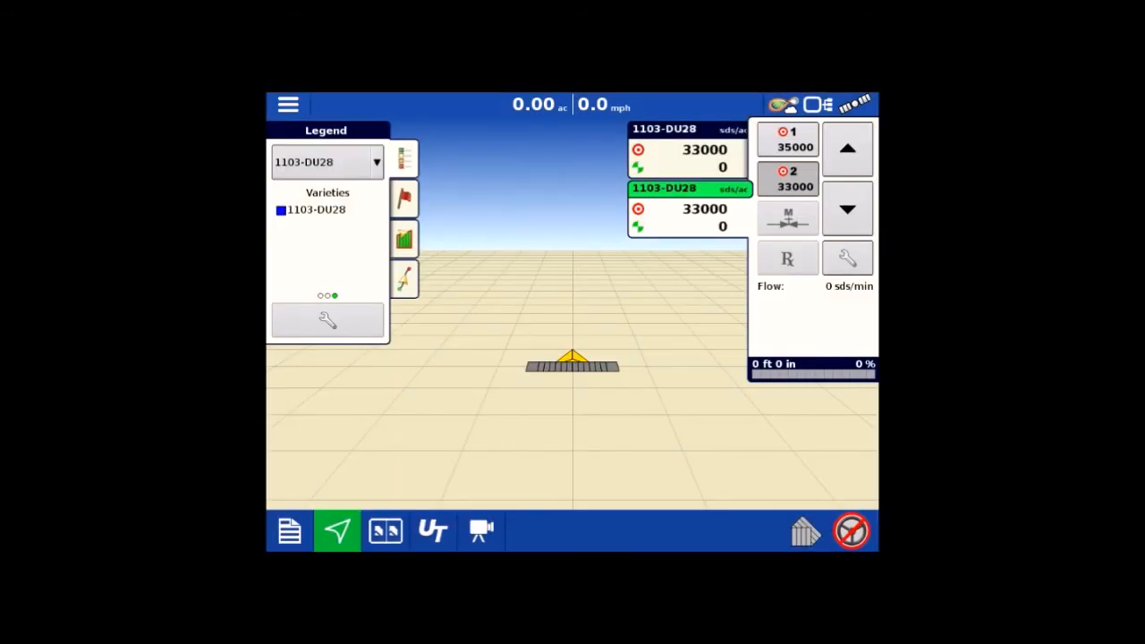